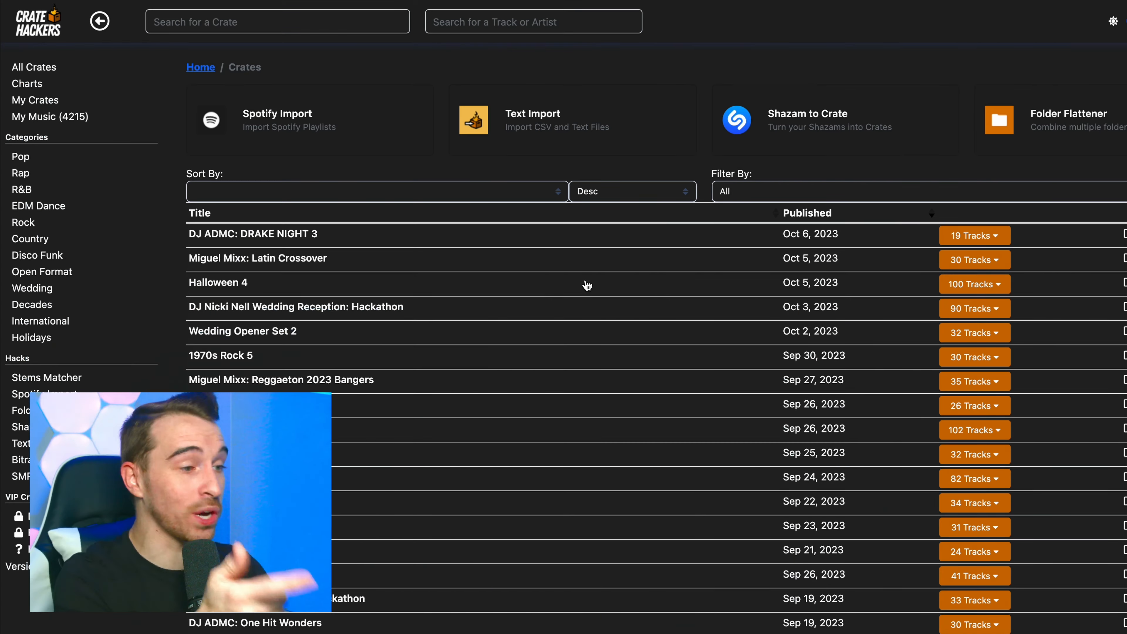
Step: Tick the A-Trak Remix (HH Clean Short) file as the match for Heads Will Roll
{"action": "scroll", "scroll_direction": "down", "scroll_amount": 3}
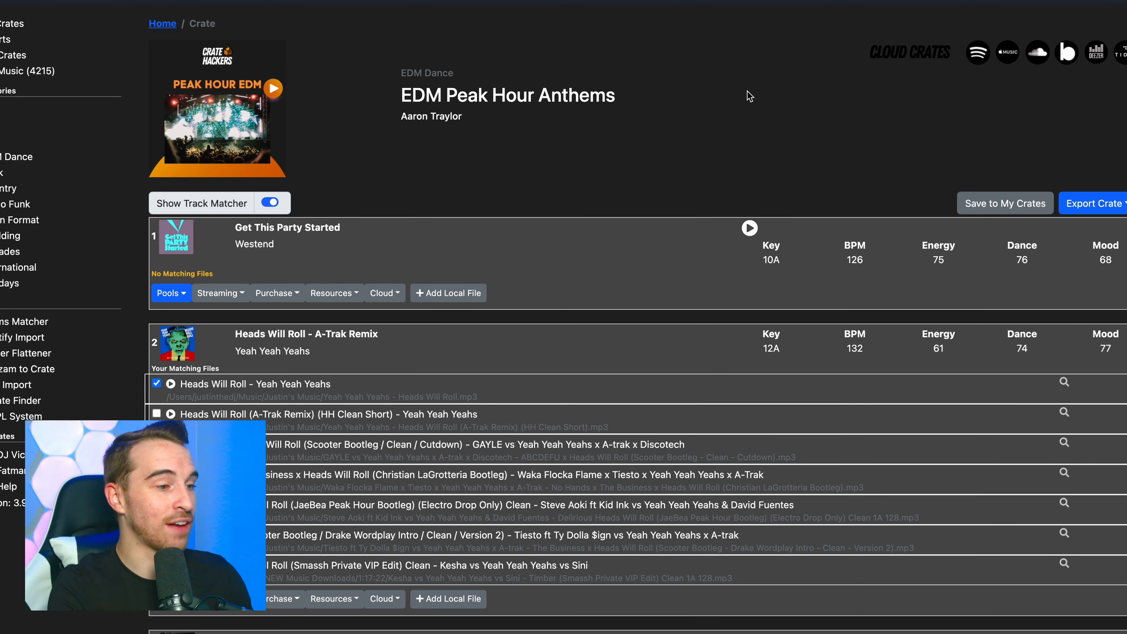
{"action": "scroll", "scroll_direction": "down", "scroll_amount": 3}
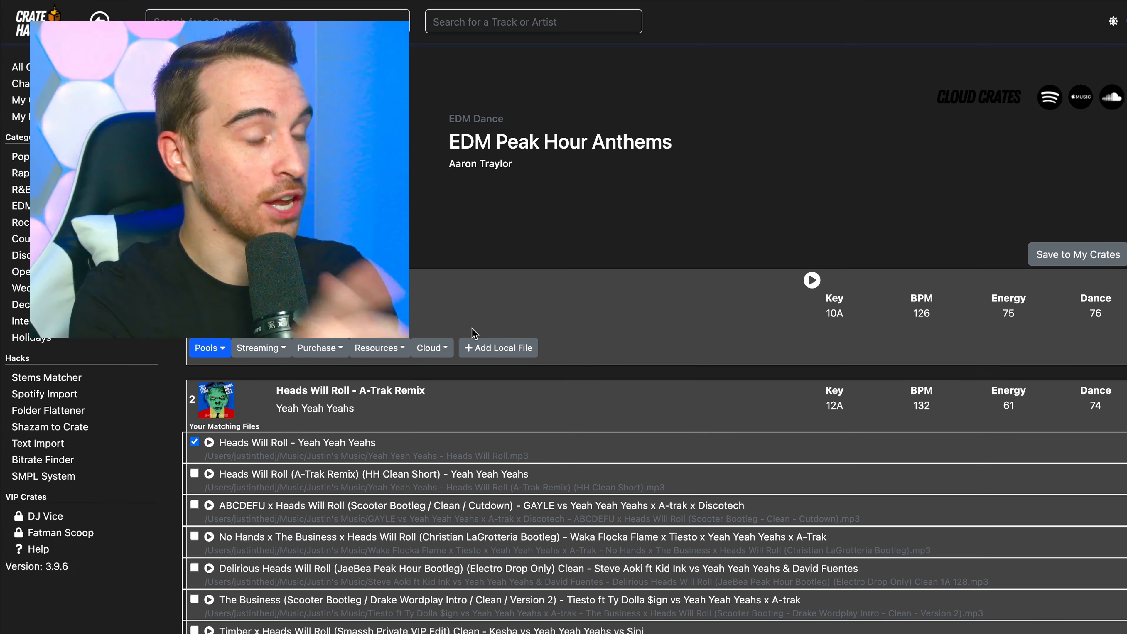
{"action": "scroll", "scroll_direction": "down", "scroll_amount": 3}
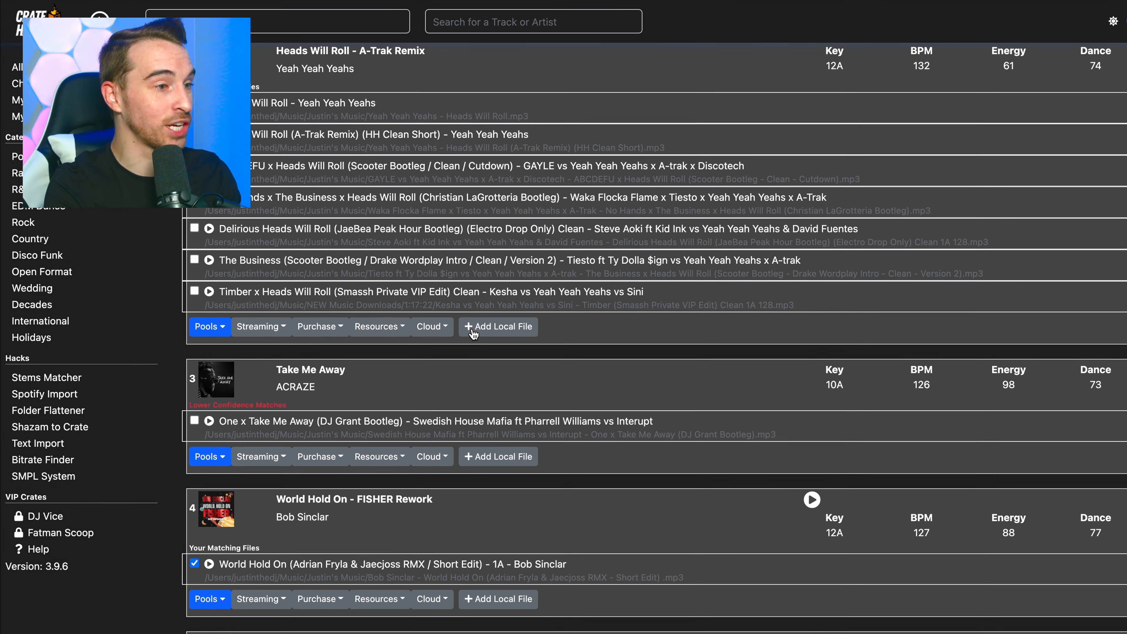
{"action": "scroll", "scroll_direction": "up", "scroll_amount": 3}
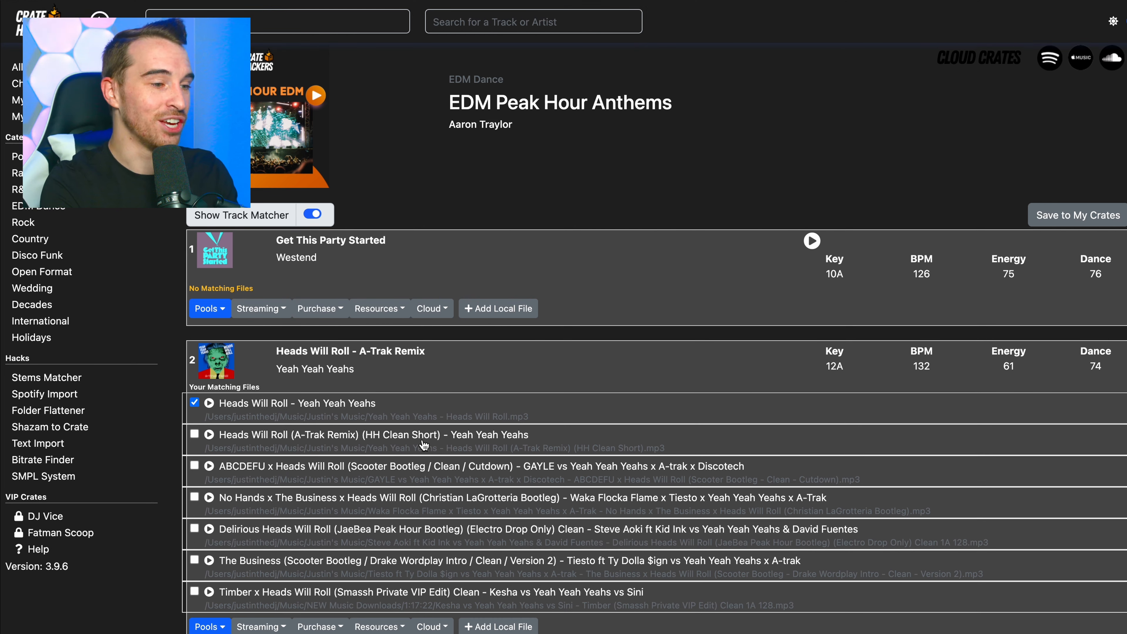
{"action": "scroll", "scroll_direction": "up", "scroll_amount": 3}
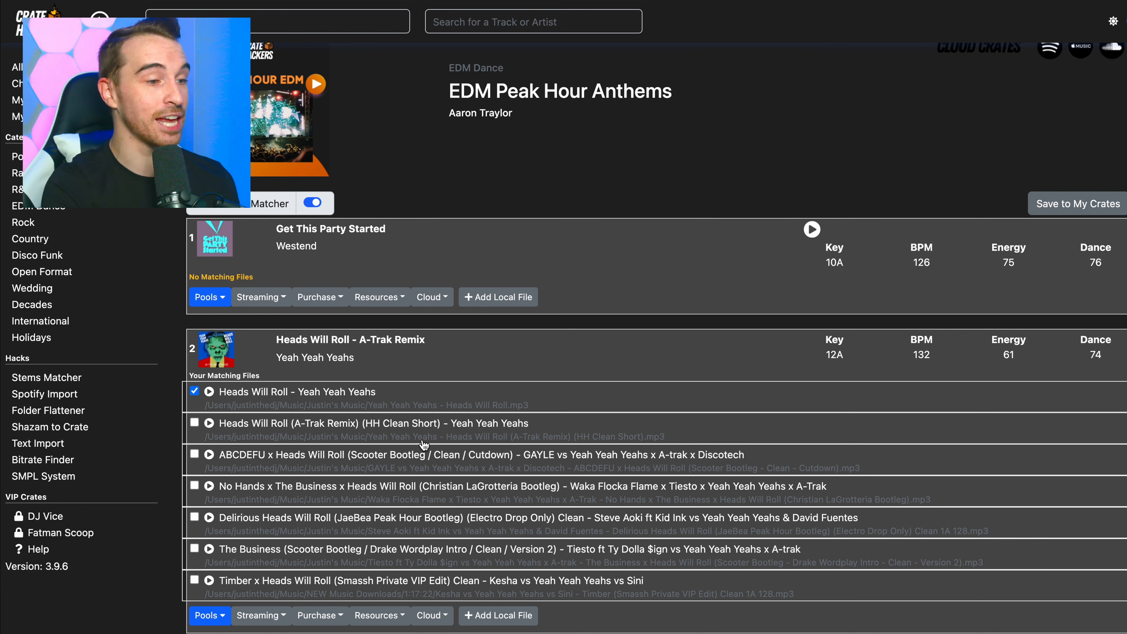
{"action": "mouse_move", "coordinate": [562, 332]}
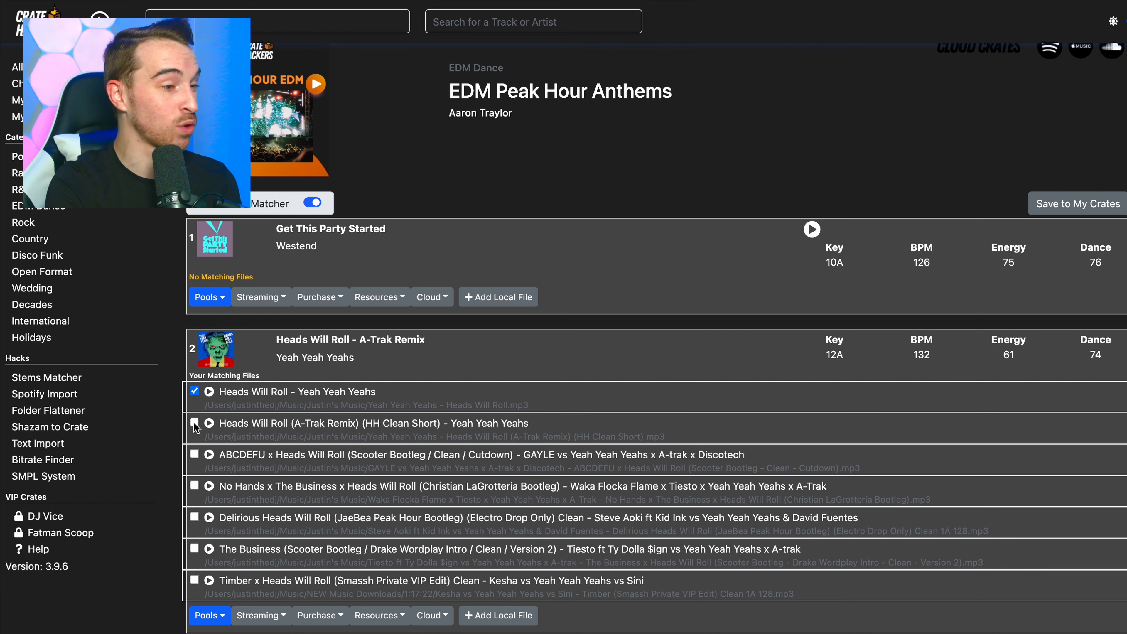
{"action": "left_click", "coordinate": [194, 423]}
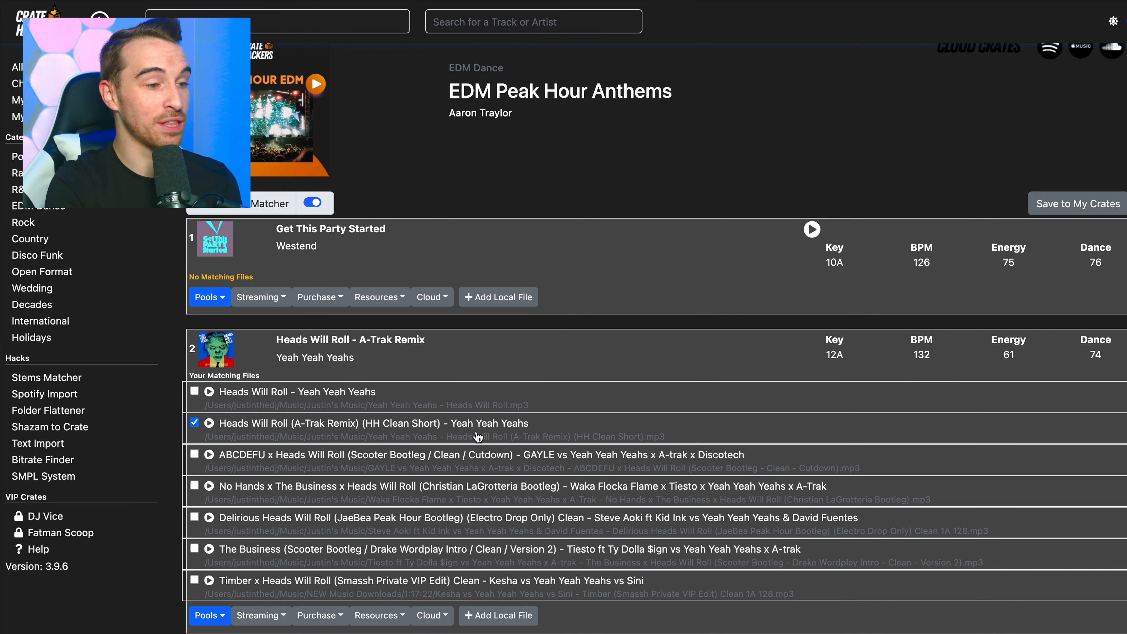
{"action": "scroll", "scroll_direction": "down", "scroll_amount": 3}
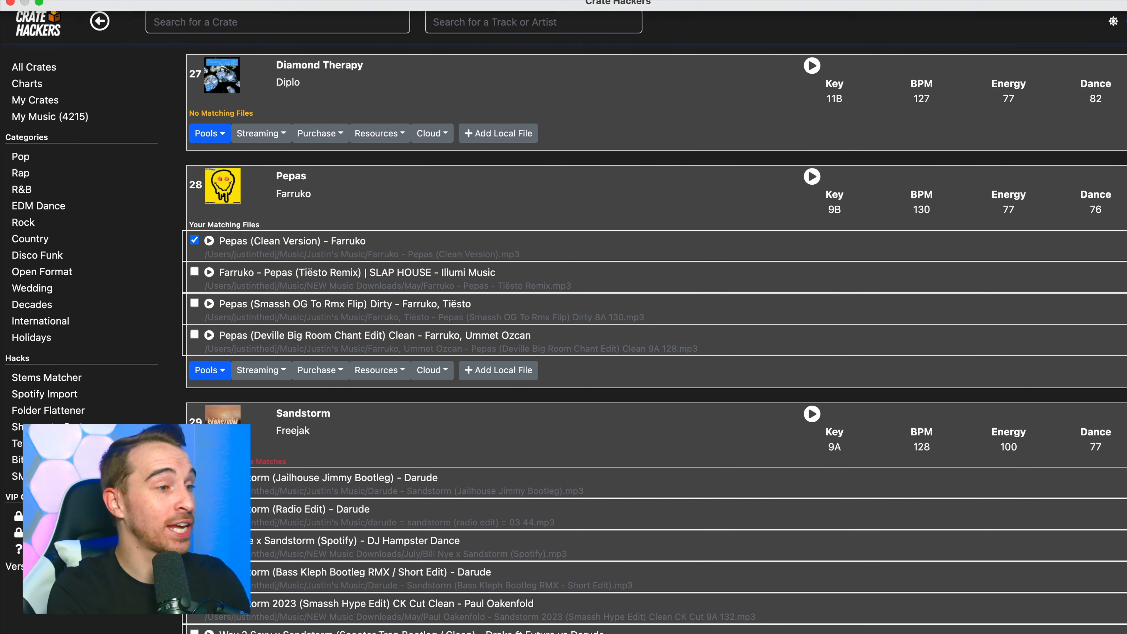
{"action": "mouse_move", "coordinate": [350, 107]}
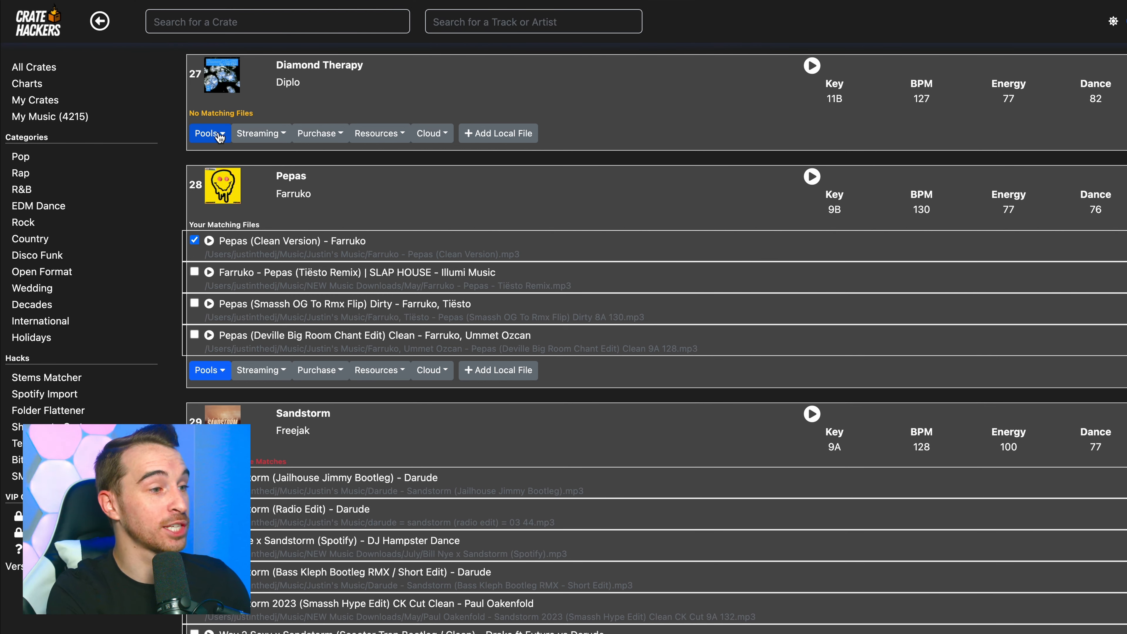
Step: List record pools for Diamond Therapy and expand Direct Music Service's Dirty version
{"action": "left_click", "coordinate": [208, 133]}
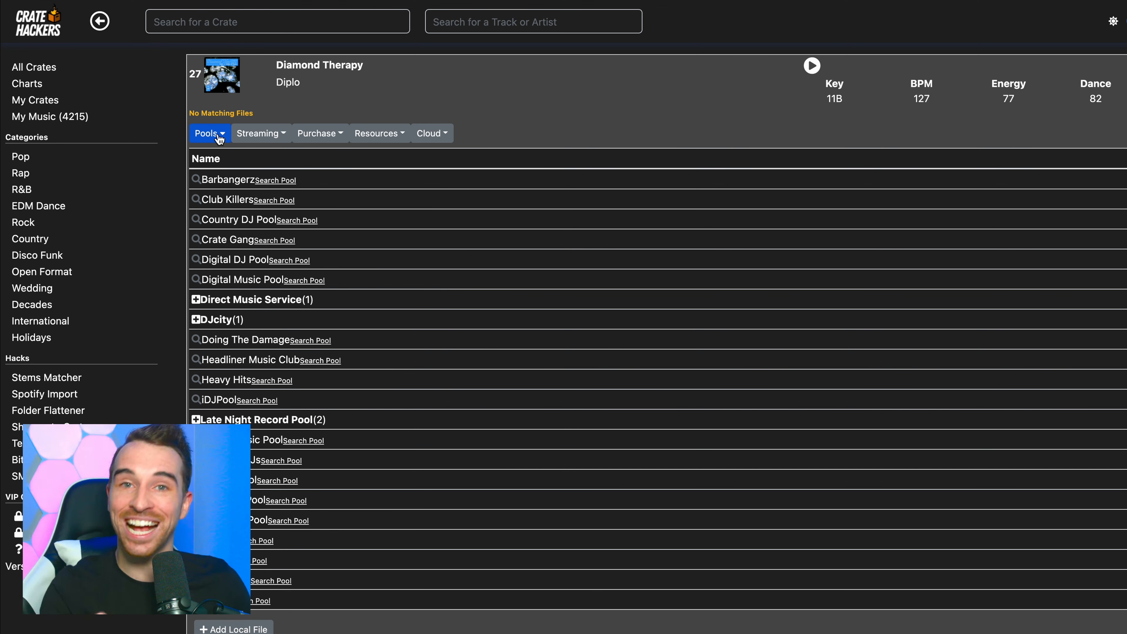
{"action": "mouse_move", "coordinate": [204, 304]}
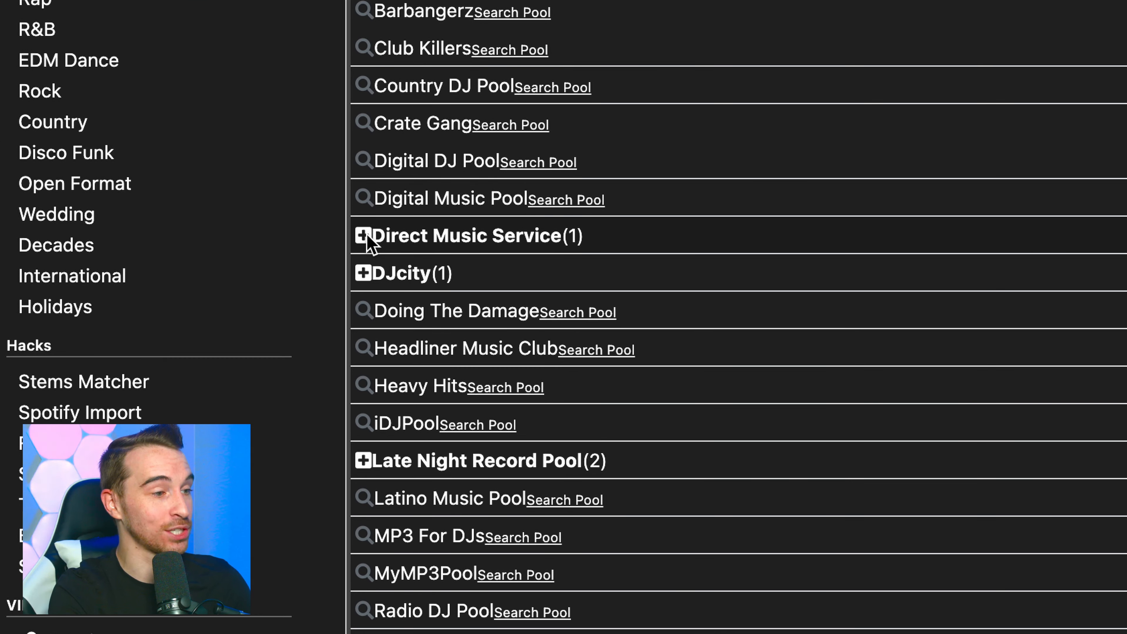
{"action": "left_click", "coordinate": [363, 236]}
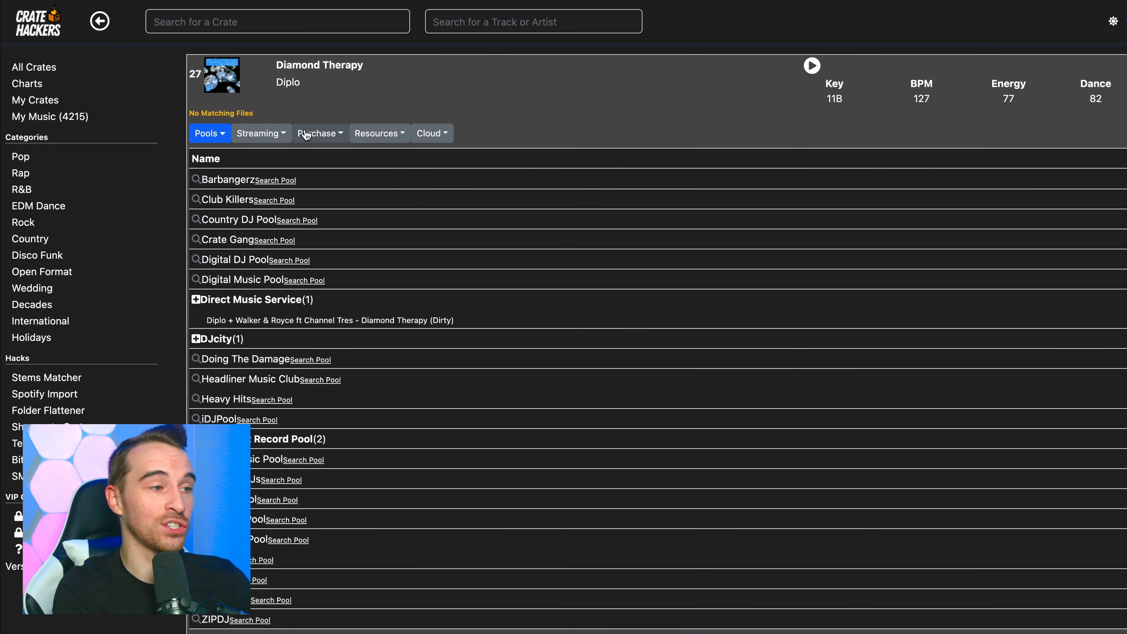
{"action": "mouse_move", "coordinate": [257, 133]}
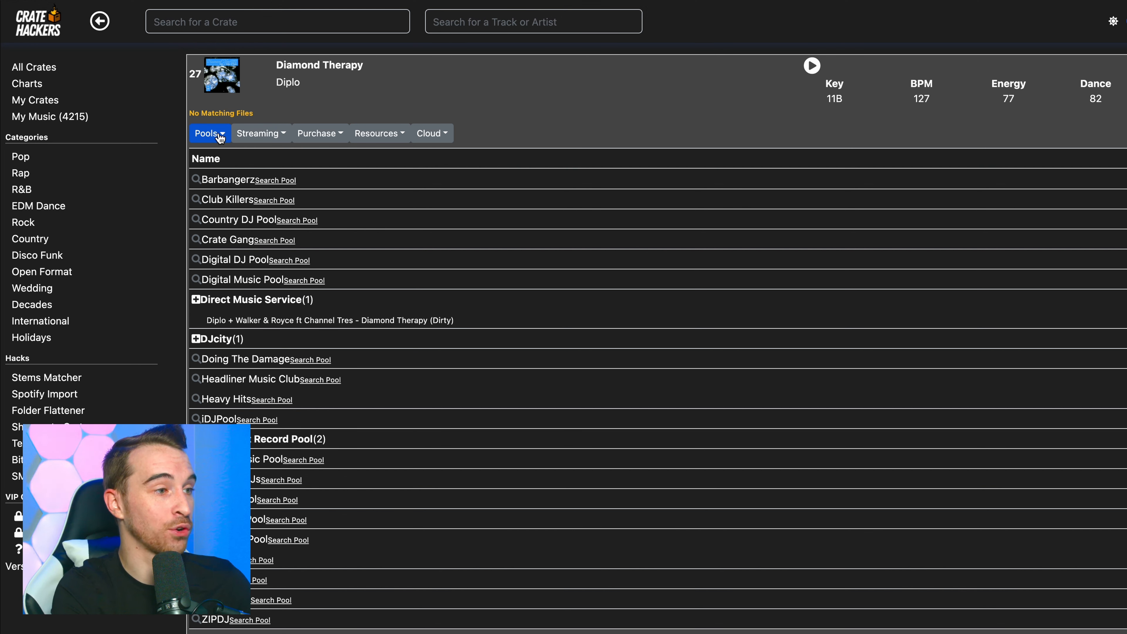
Step: Add the local Diamond Therapy (Dirty).mp3 from Downloads as the track's matching file
{"action": "left_click", "coordinate": [209, 133]}
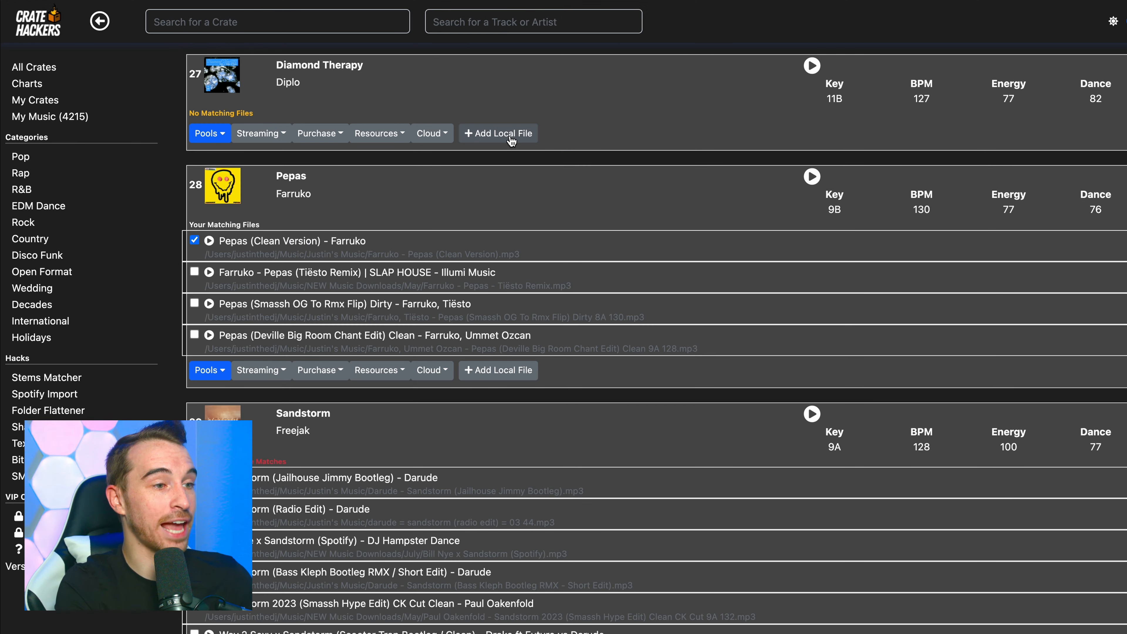
{"action": "left_click", "coordinate": [498, 133]}
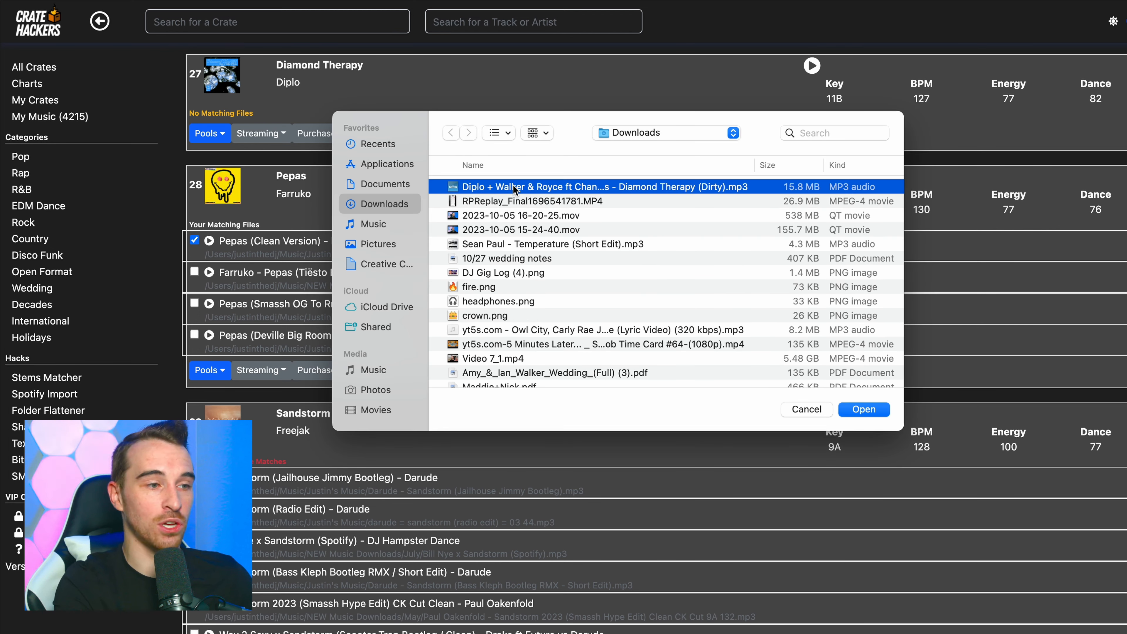
{"action": "left_click", "coordinate": [863, 409]}
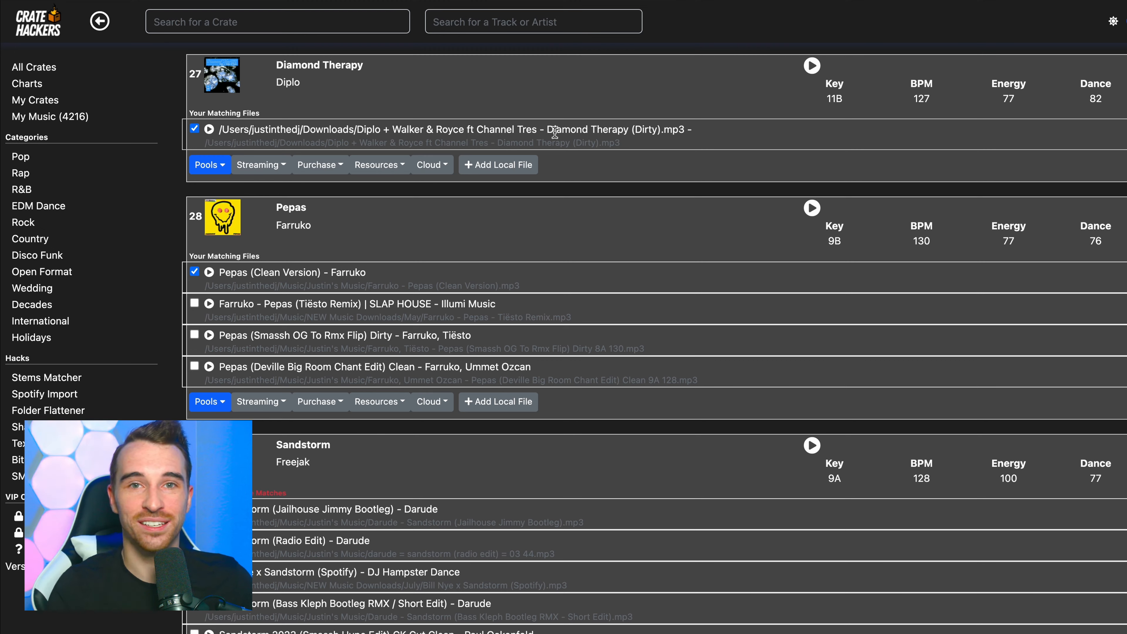
Step: Bring up the Export Crate choices for EDM Peak Hour Anthems to export to Serato
{"action": "scroll", "scroll_direction": "down", "scroll_amount": 3}
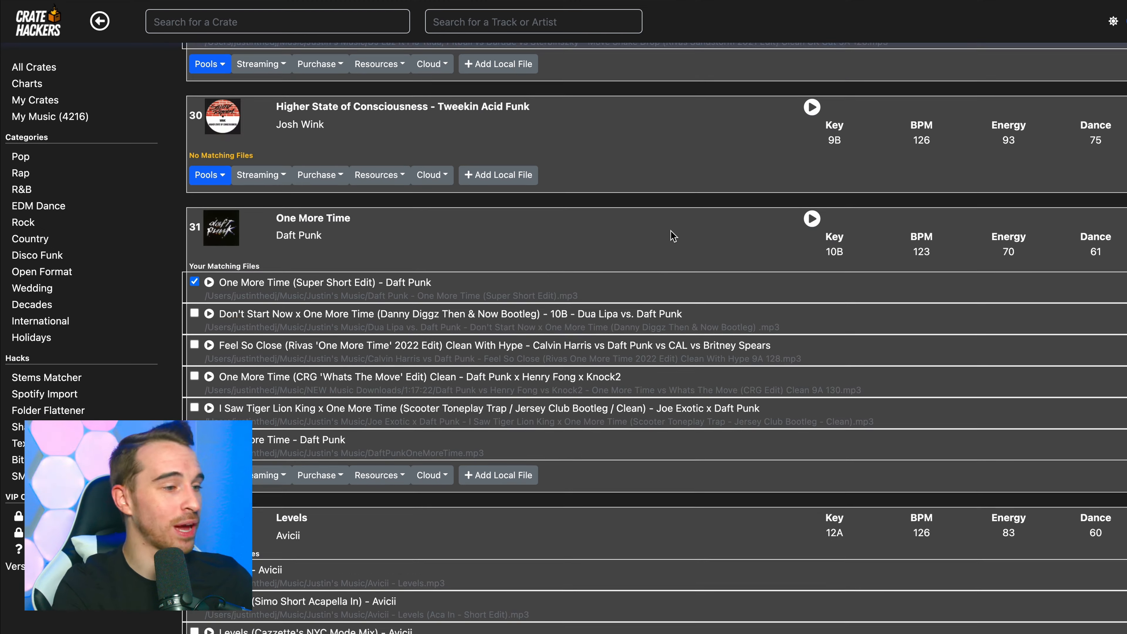
{"action": "scroll", "scroll_direction": "up", "scroll_amount": 3}
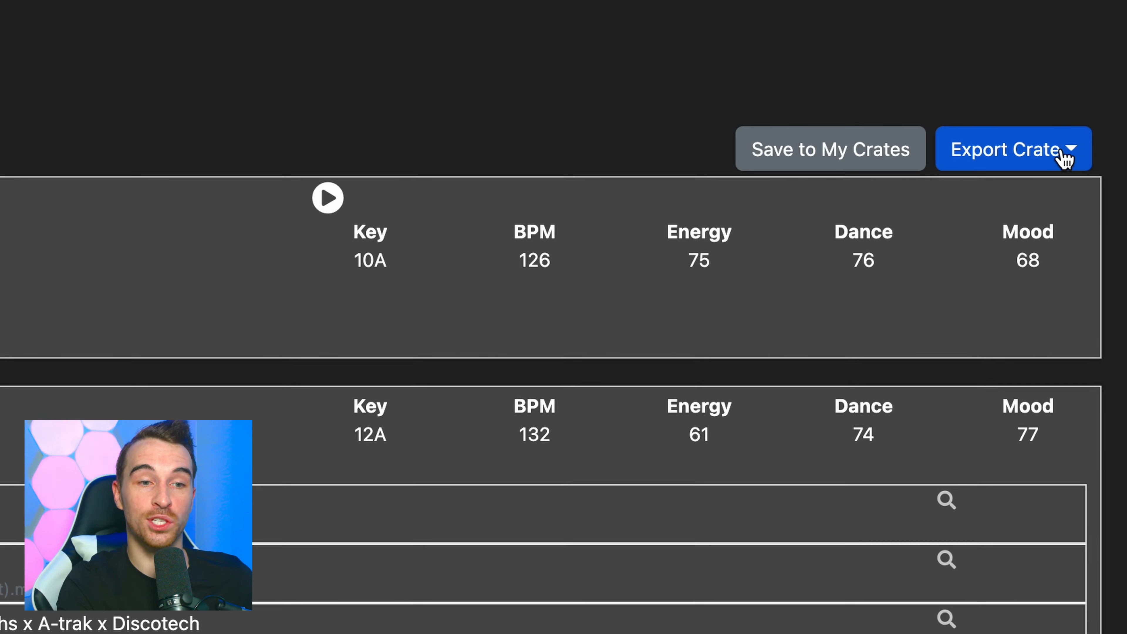
{"action": "left_click", "coordinate": [1014, 149]}
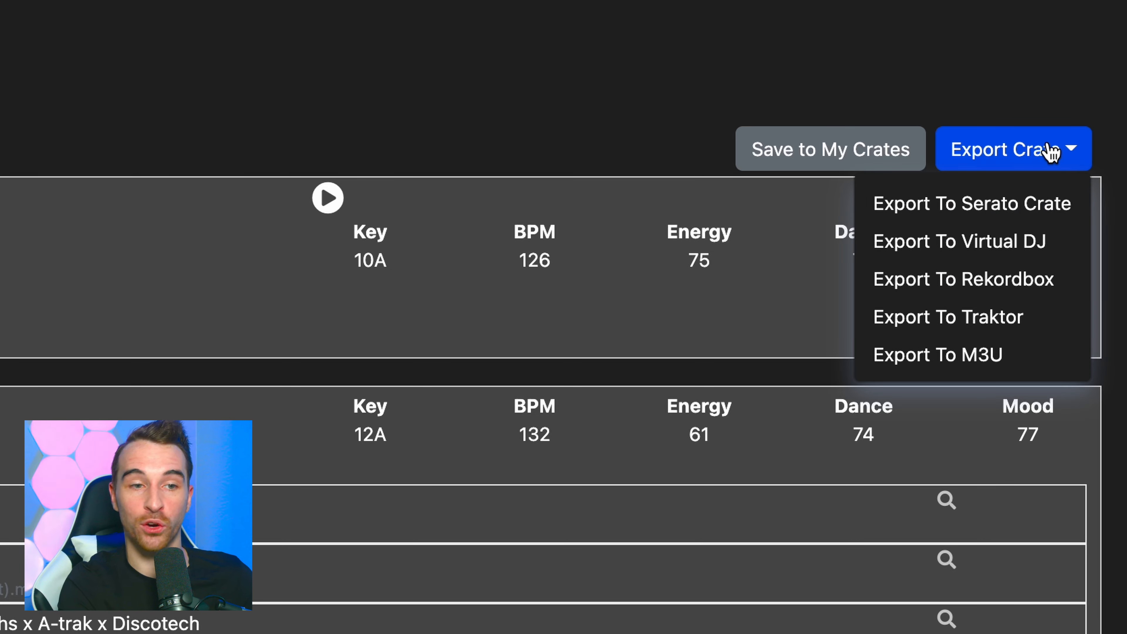
{"action": "mouse_move", "coordinate": [1010, 207]}
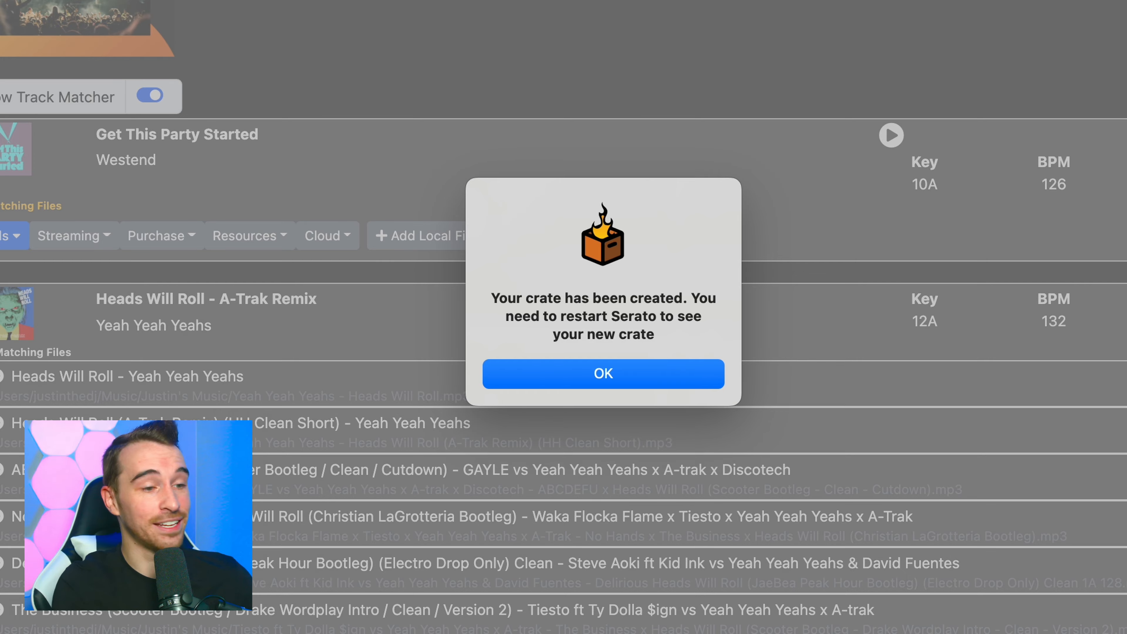
Step: Confirm the crate was created and select EDM Peak Hour Anthems in Serato's sidebar
{"action": "left_click", "coordinate": [603, 373]}
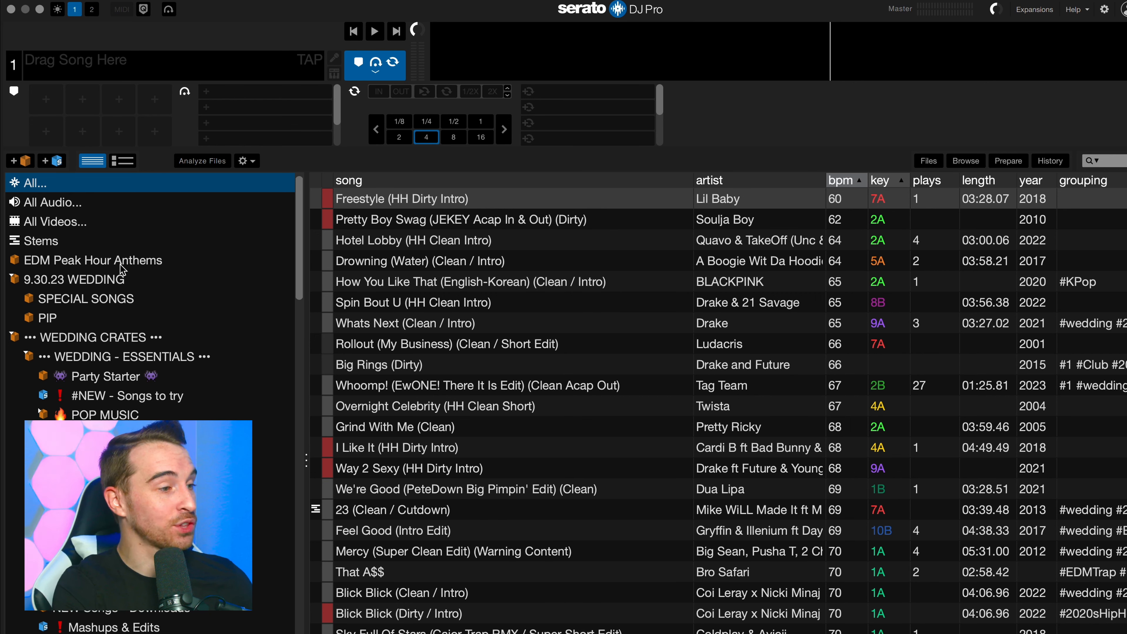
{"action": "left_click", "coordinate": [94, 260]}
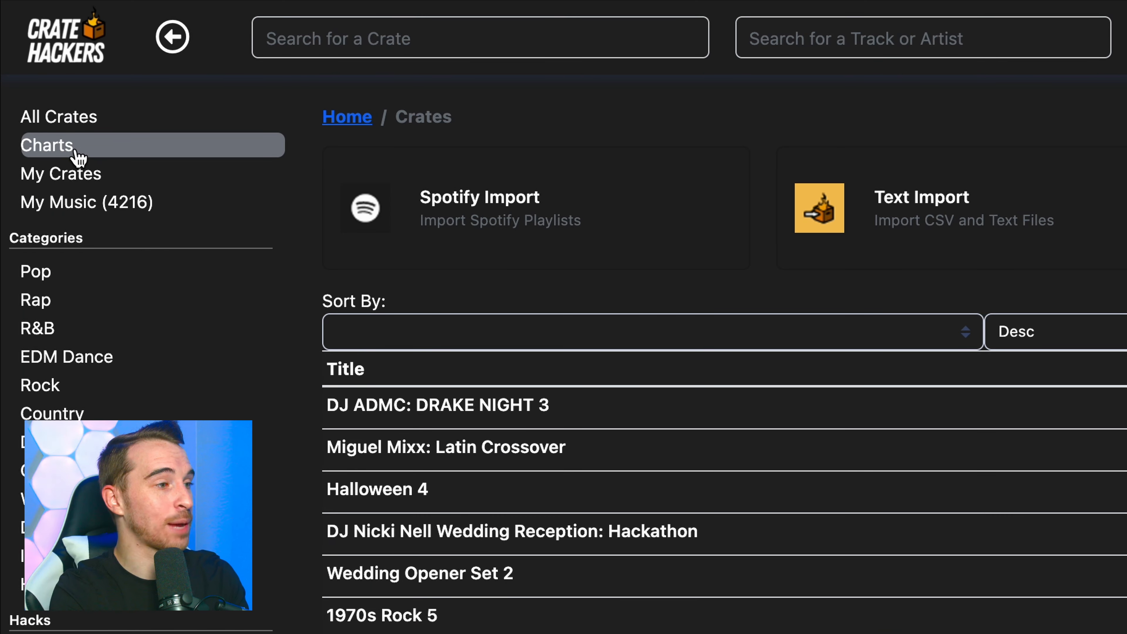
Step: Show the Charts page and browse its Pop, Rap and Decades sections
{"action": "left_click", "coordinate": [48, 144]}
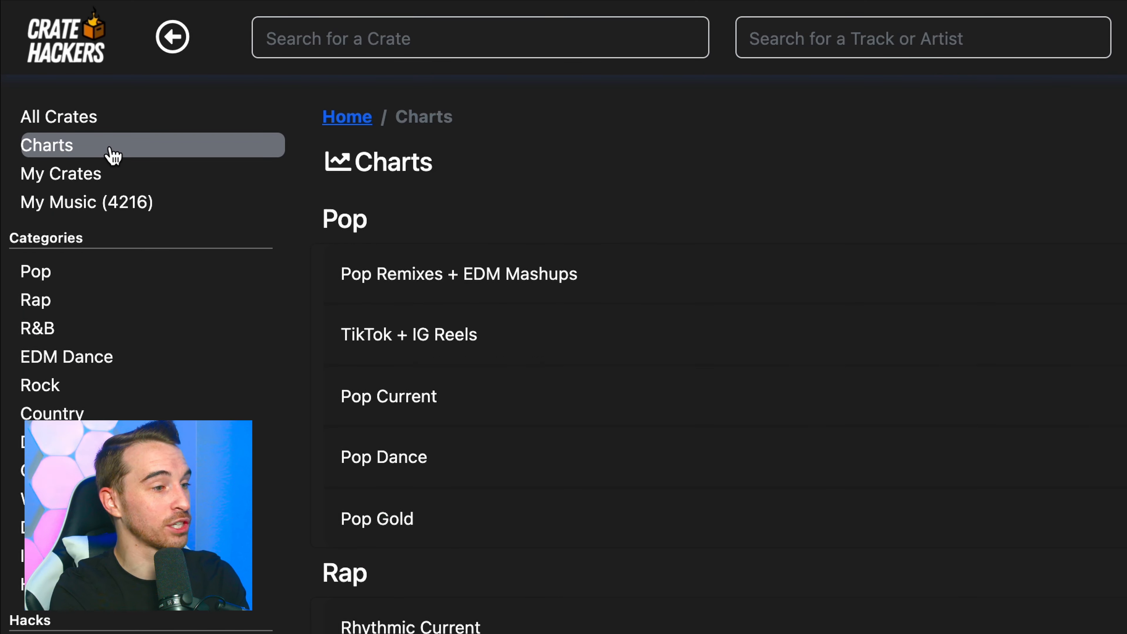
{"action": "scroll", "scroll_direction": "down", "scroll_amount": 3}
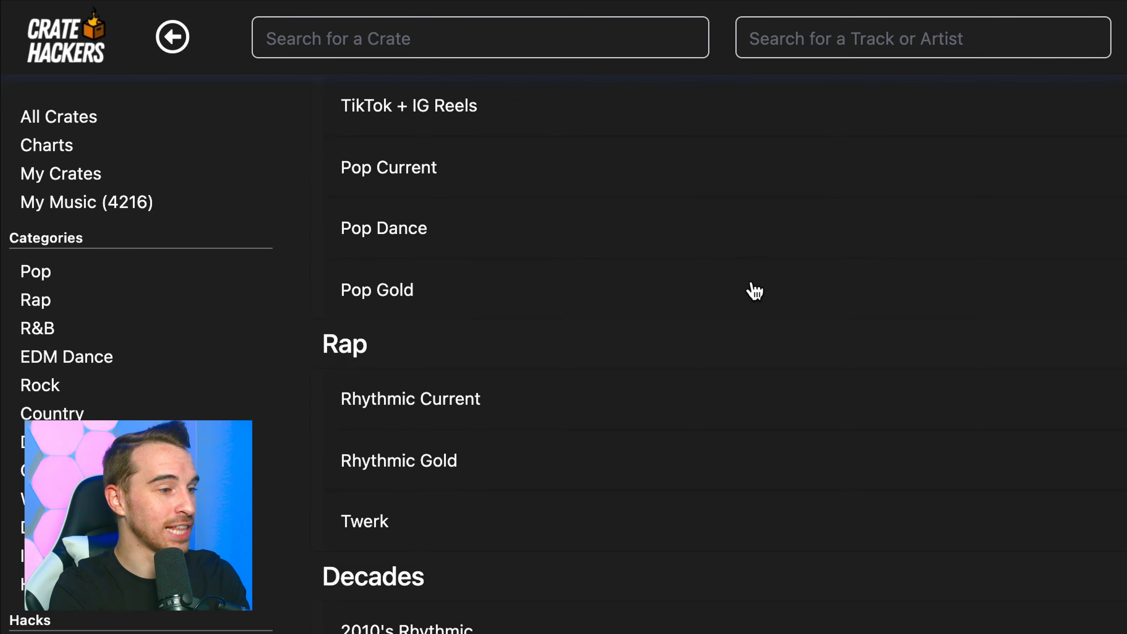
{"action": "scroll", "scroll_direction": "up", "scroll_amount": 3}
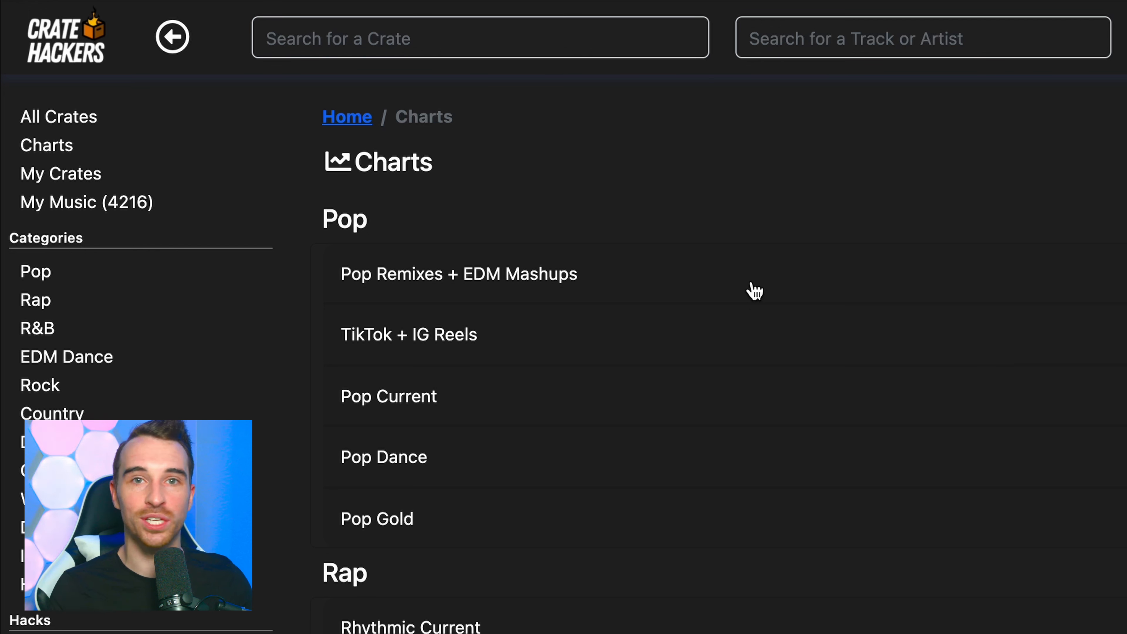
{"action": "mouse_move", "coordinate": [861, 279]}
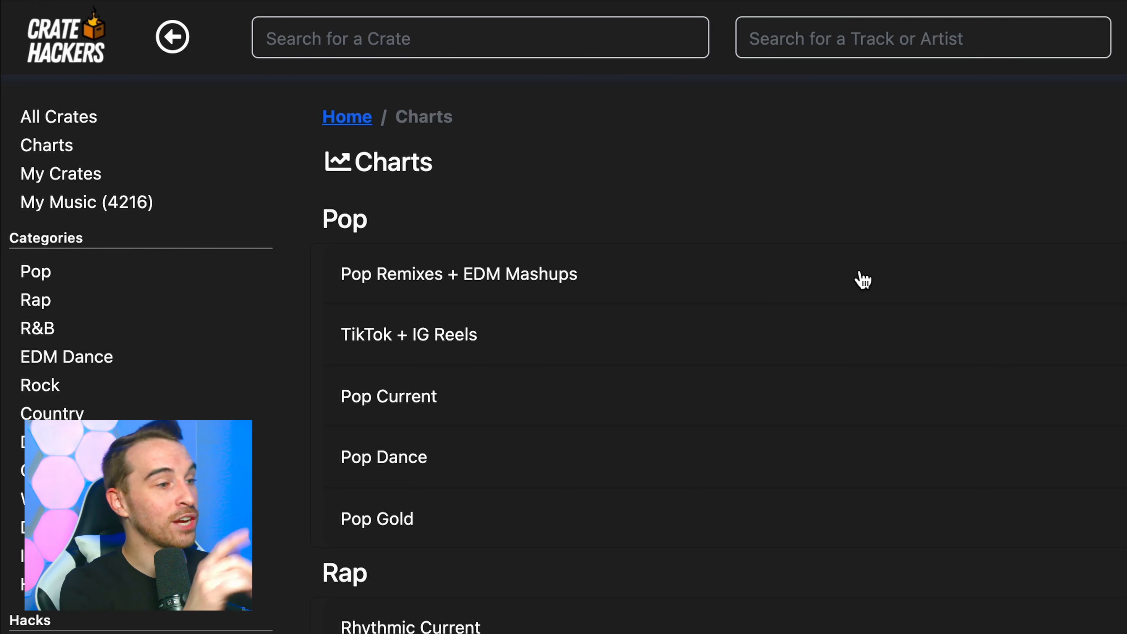
{"action": "mouse_move", "coordinate": [514, 356]}
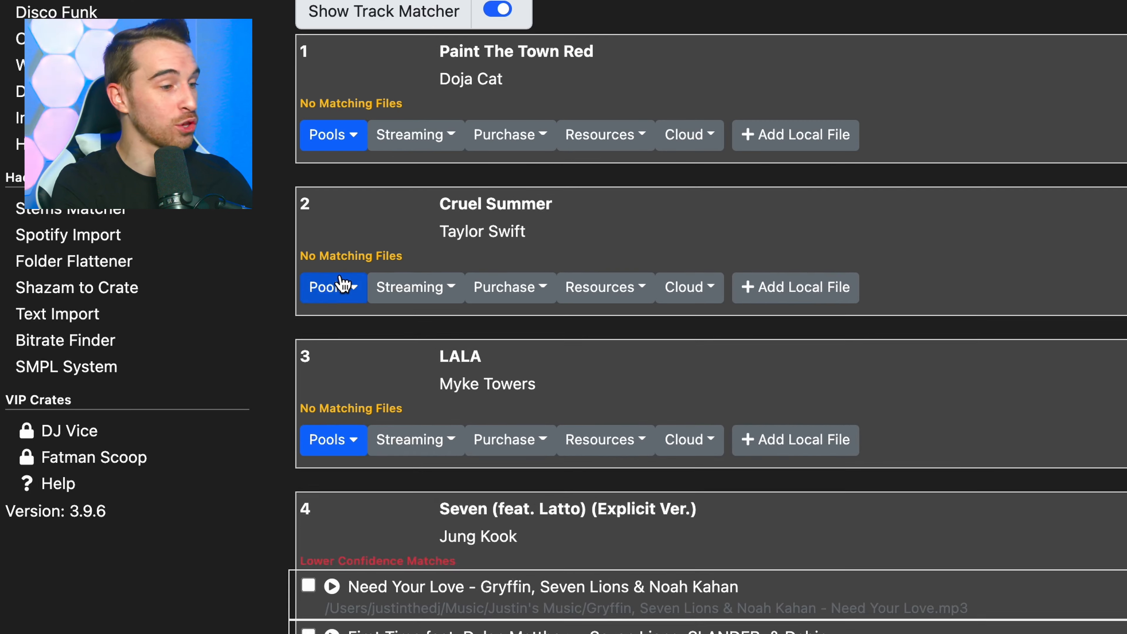
Step: List the record pools carrying Cruel Summer, then switch to the Spotify wedding playlist
{"action": "left_click", "coordinate": [327, 287]}
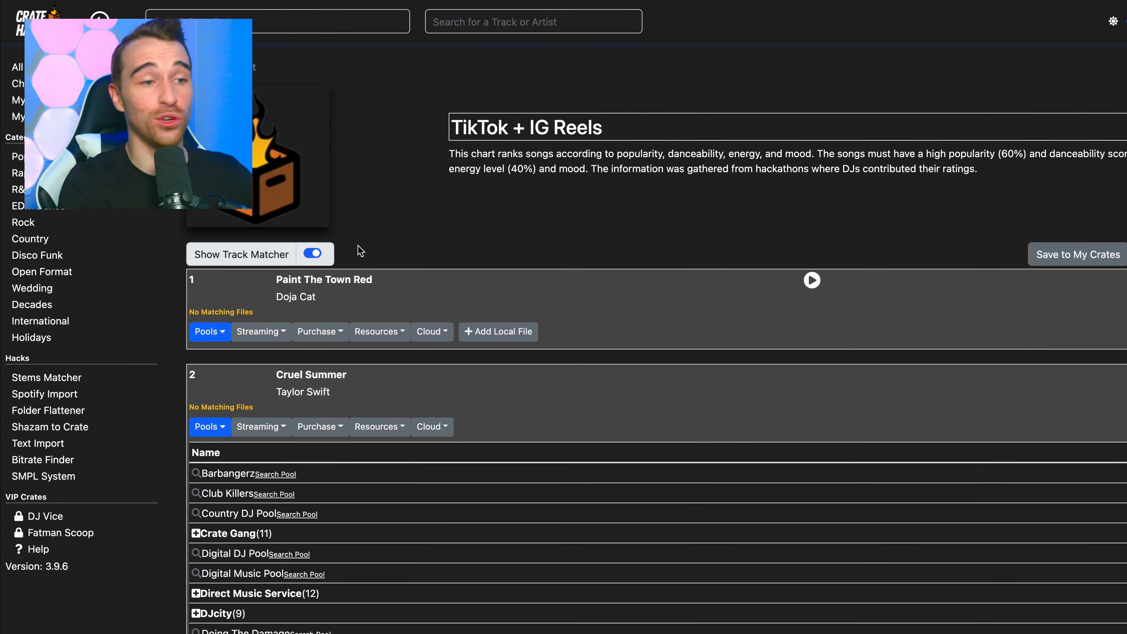
{"action": "left_click", "coordinate": [1019, 179]}
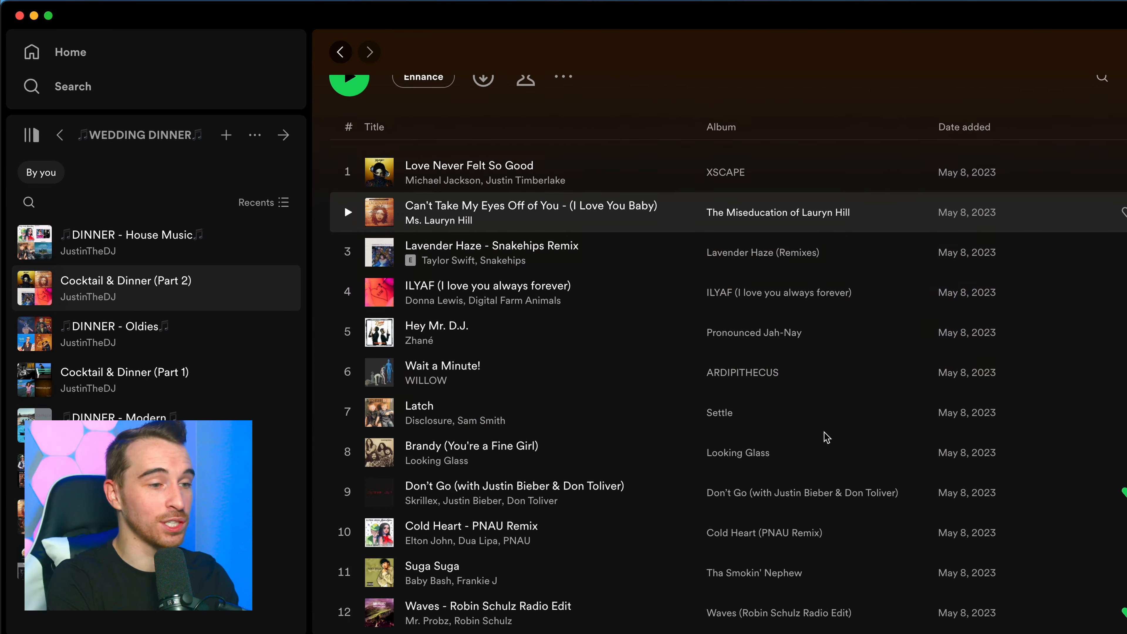
Step: Copy the Cocktail & Dinner (Part 2) playlist link via the playlist's Share menu
{"action": "scroll", "scroll_direction": "down", "scroll_amount": 3}
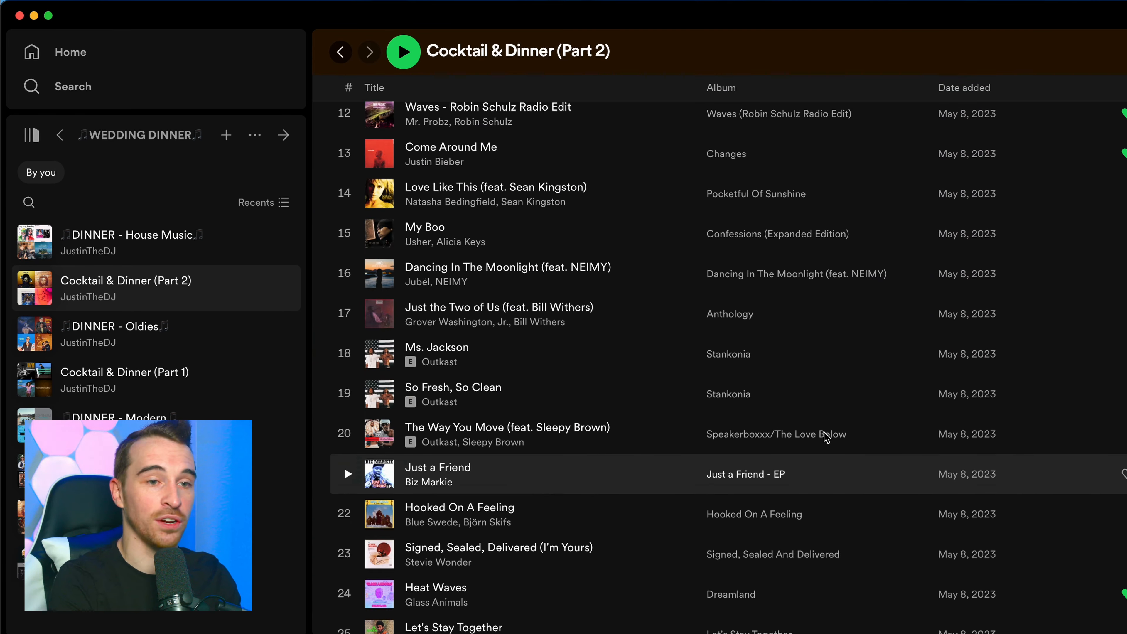
{"action": "scroll", "scroll_direction": "up", "scroll_amount": 3}
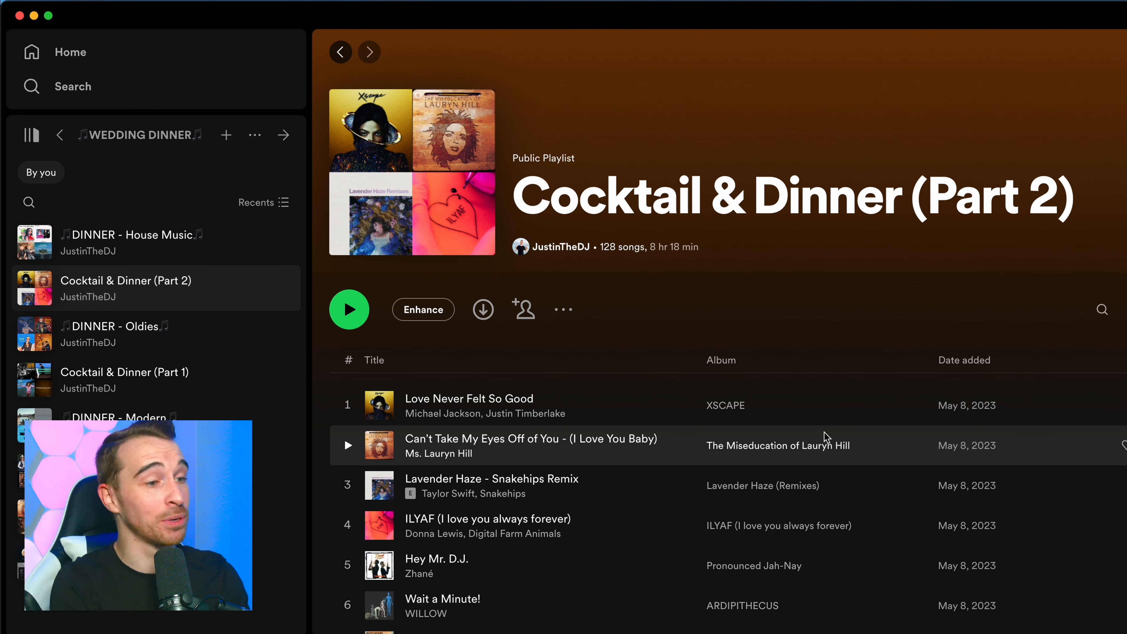
{"action": "left_click", "coordinate": [564, 309]}
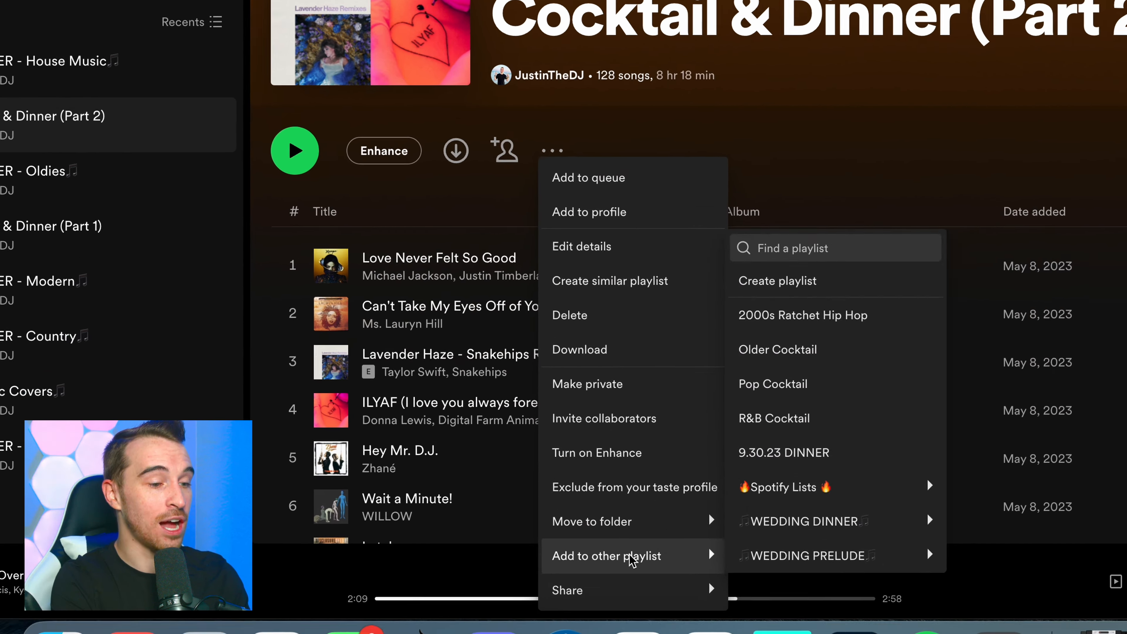
{"action": "left_click", "coordinate": [567, 590]}
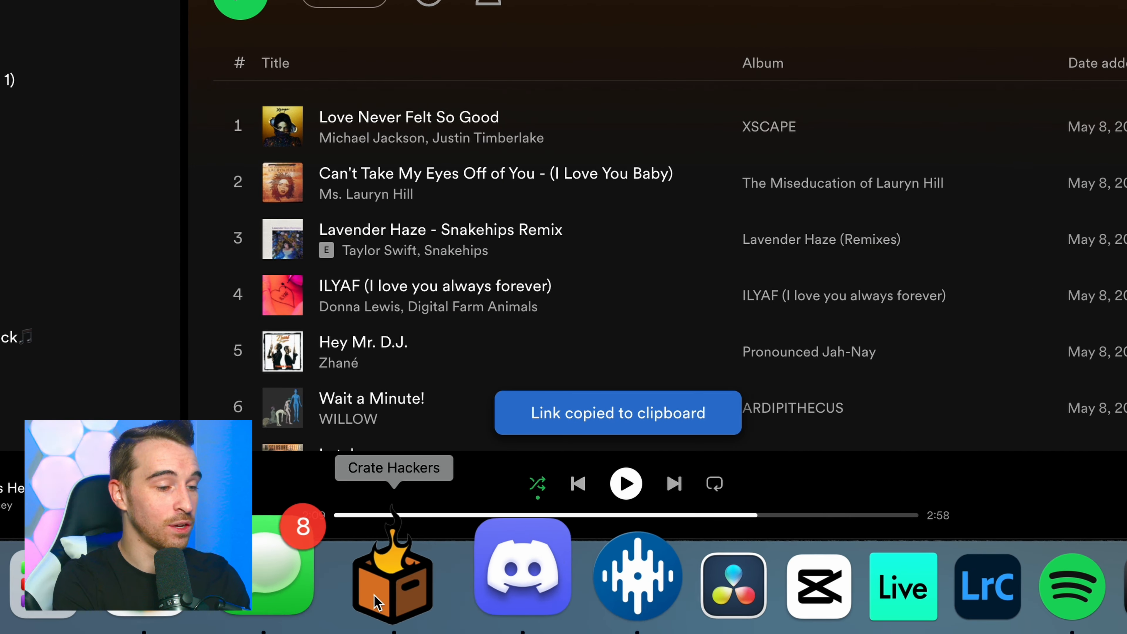
Step: Paste the playlist link into Spotify Import and fetch the Cocktail & Dinner (Part 2) tracks
{"action": "left_click", "coordinate": [391, 568]}
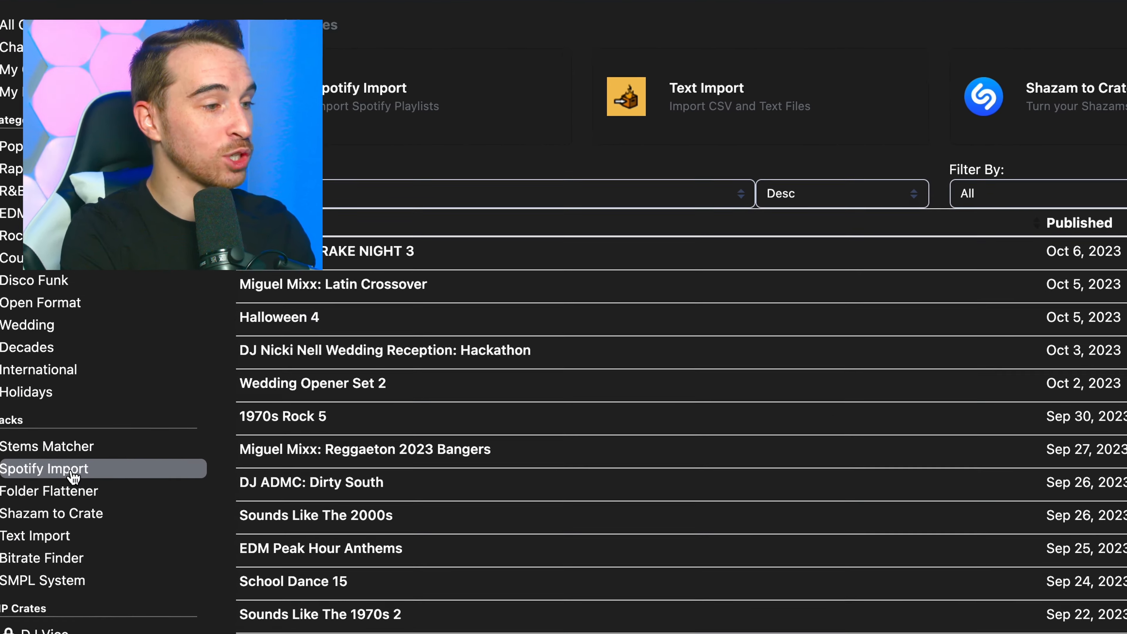
{"action": "left_click", "coordinate": [46, 468]}
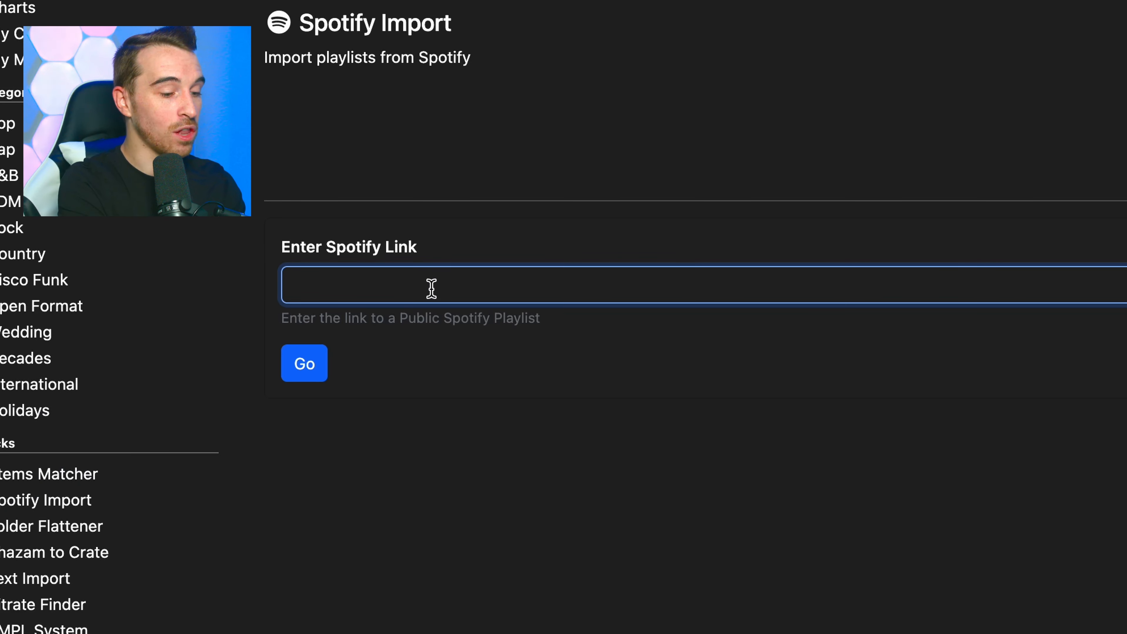
{"action": "left_click", "coordinate": [303, 362]}
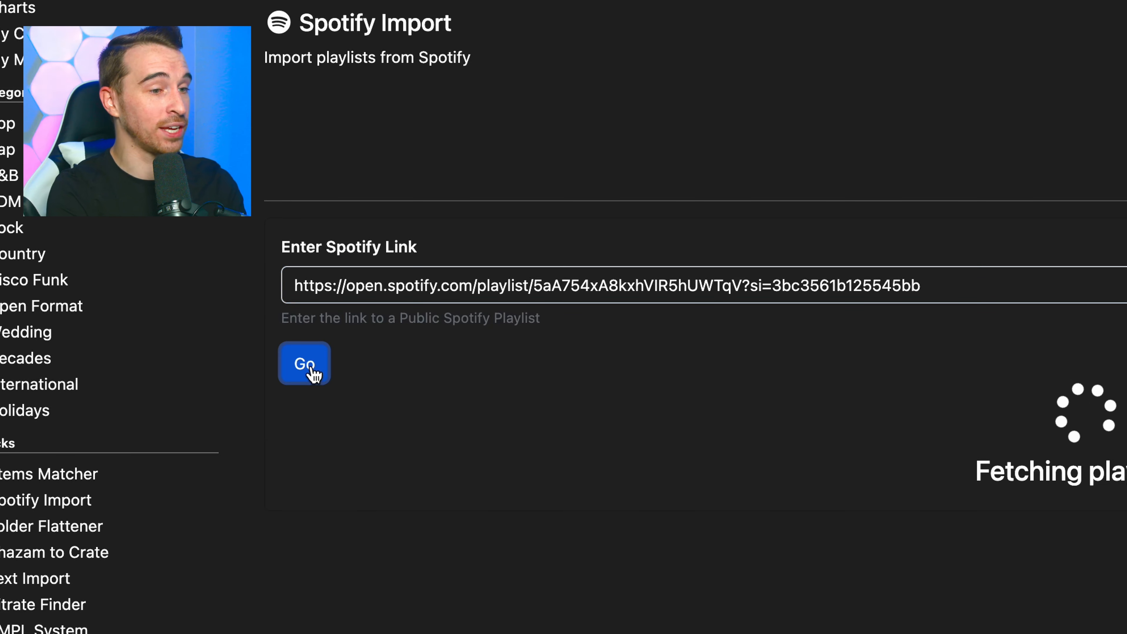
{"action": "left_click", "coordinate": [304, 363]}
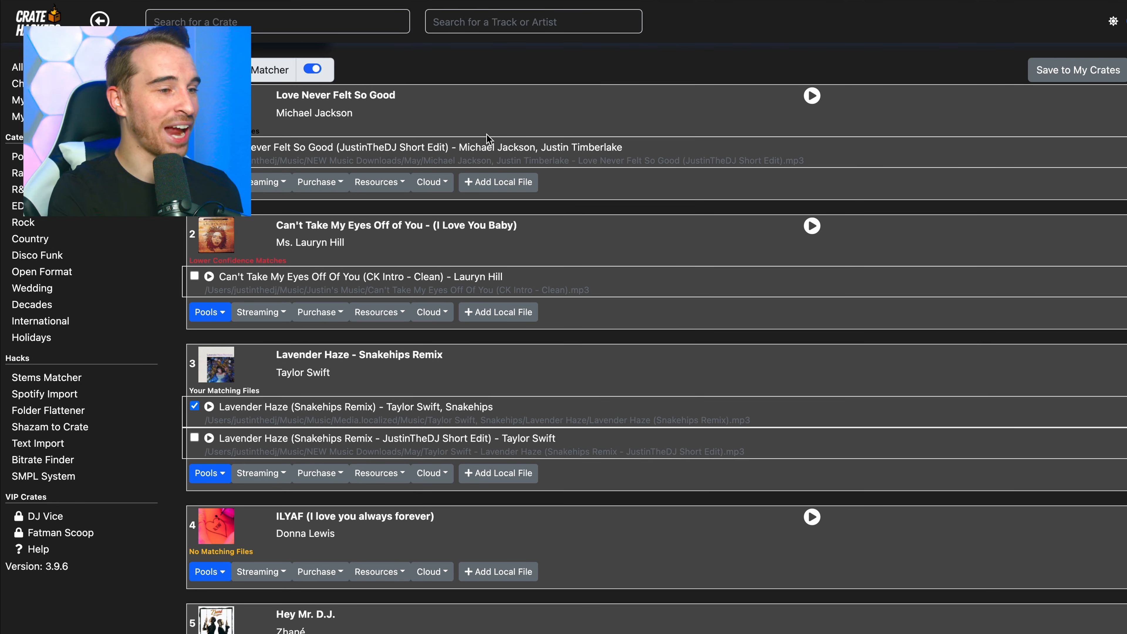
{"action": "mouse_move", "coordinate": [660, 224]}
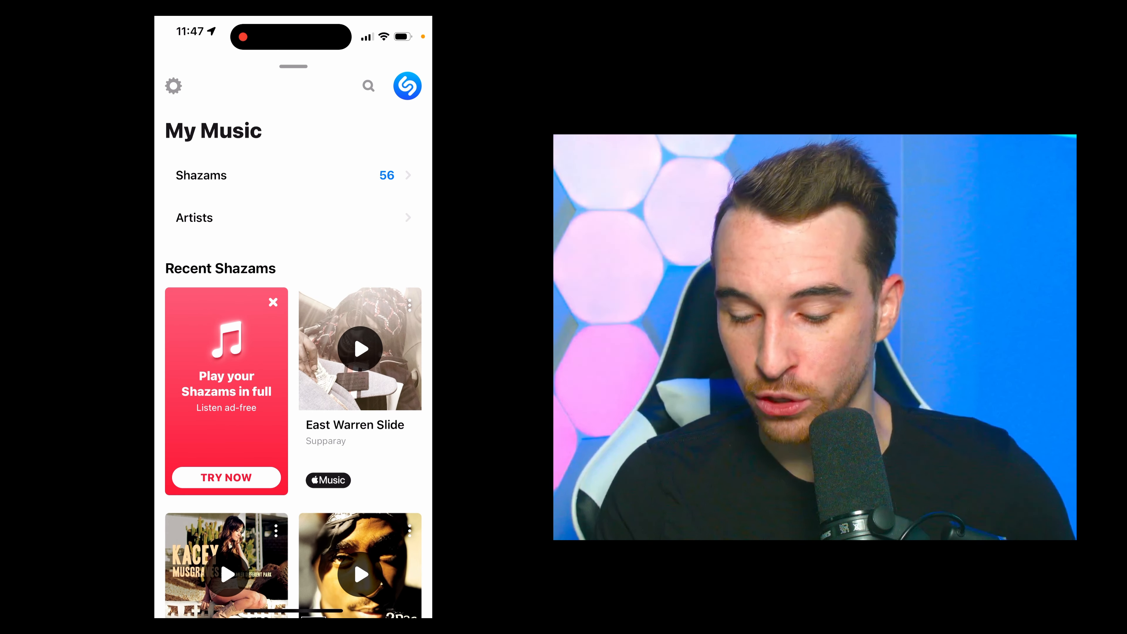
Step: Show Shazam's Settings with Spotify connected and Shazams syncing to a Spotify playlist
{"action": "left_click", "coordinate": [173, 86]}
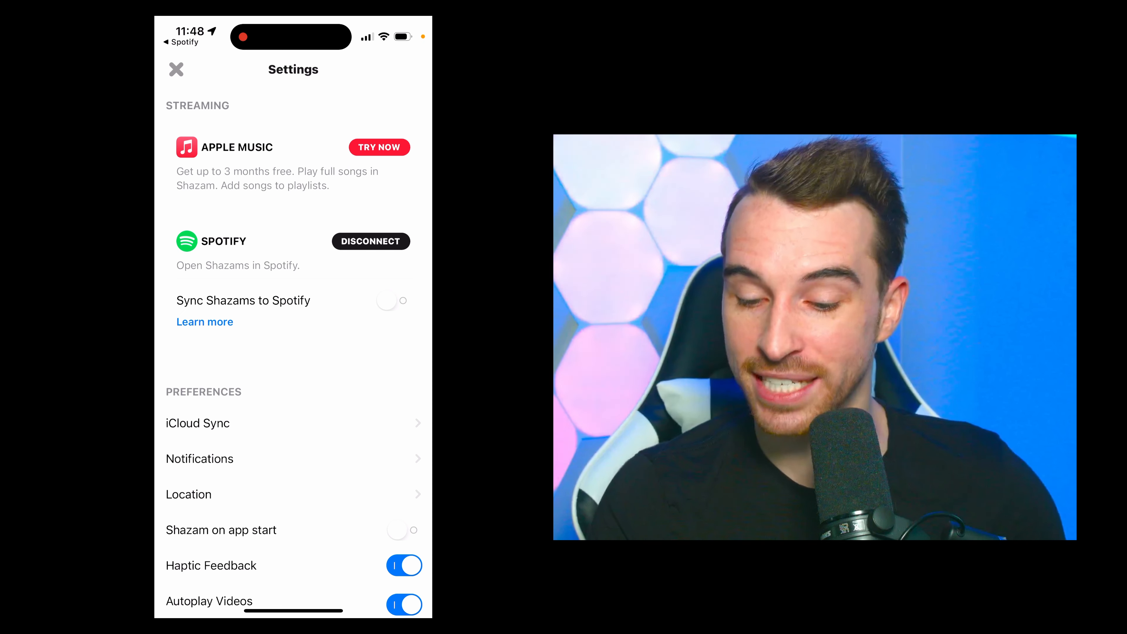
{"action": "left_click", "coordinate": [392, 301]}
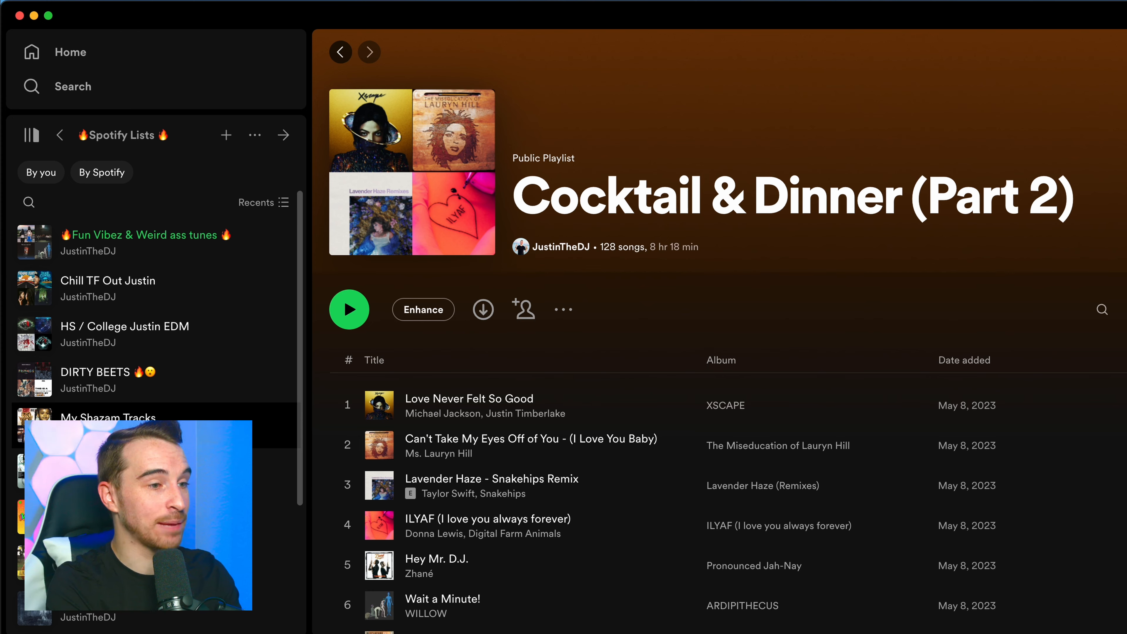
Step: Copy the share link of the My Shazam Tracks playlist (97 songs) from Spotify
{"action": "left_click", "coordinate": [108, 417]}
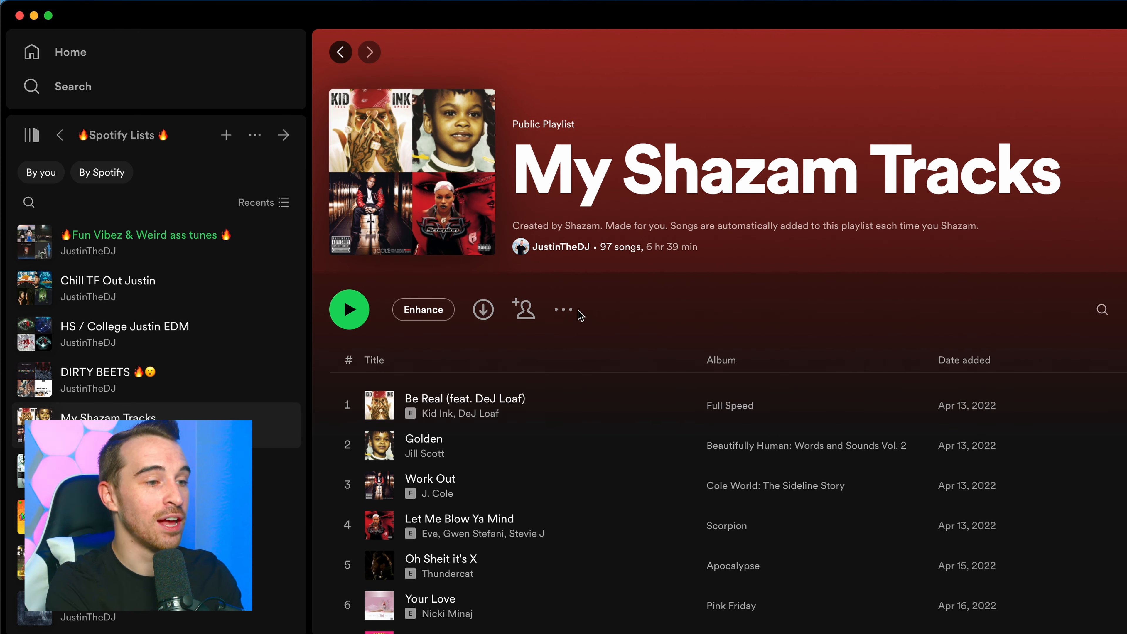
{"action": "scroll", "scroll_direction": "down", "scroll_amount": 3}
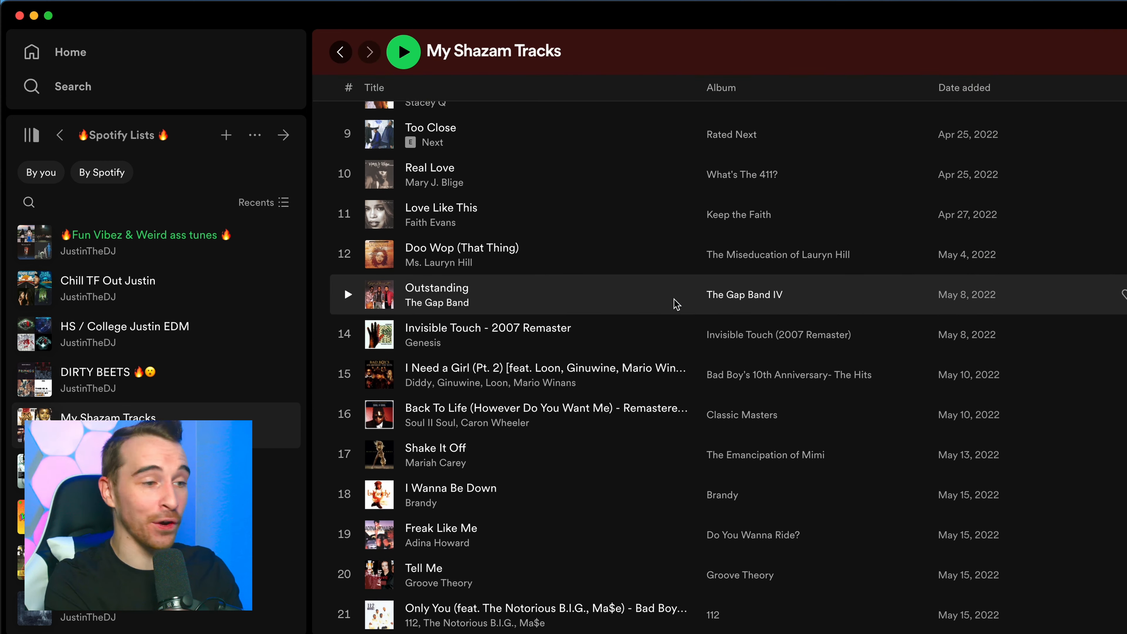
{"action": "scroll", "scroll_direction": "down", "scroll_amount": 3}
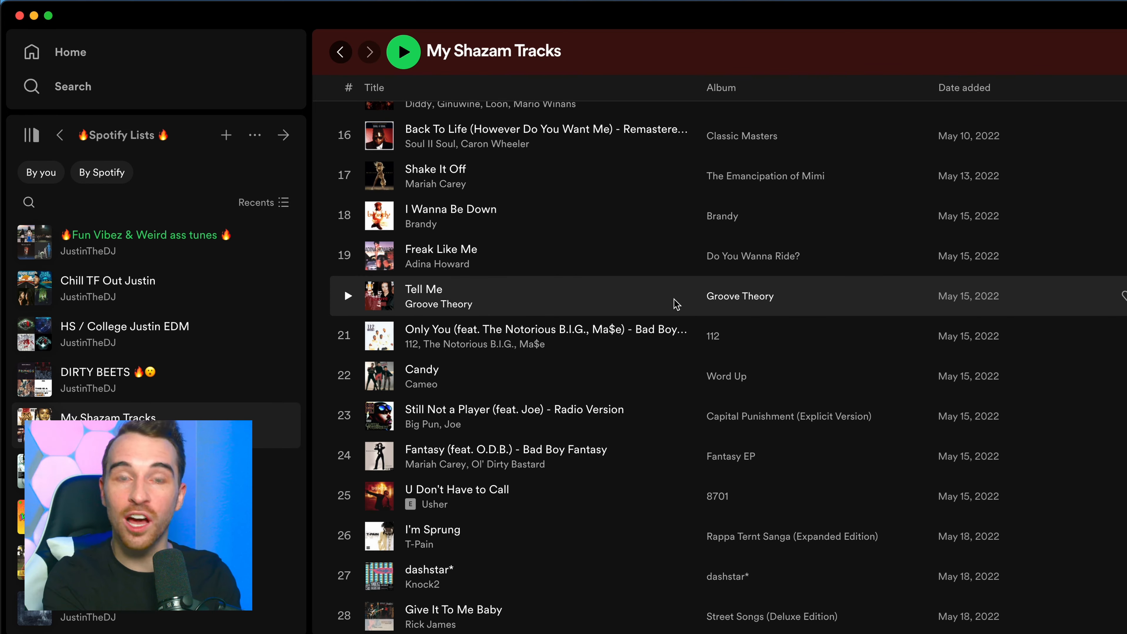
{"action": "scroll", "scroll_direction": "up", "scroll_amount": 3}
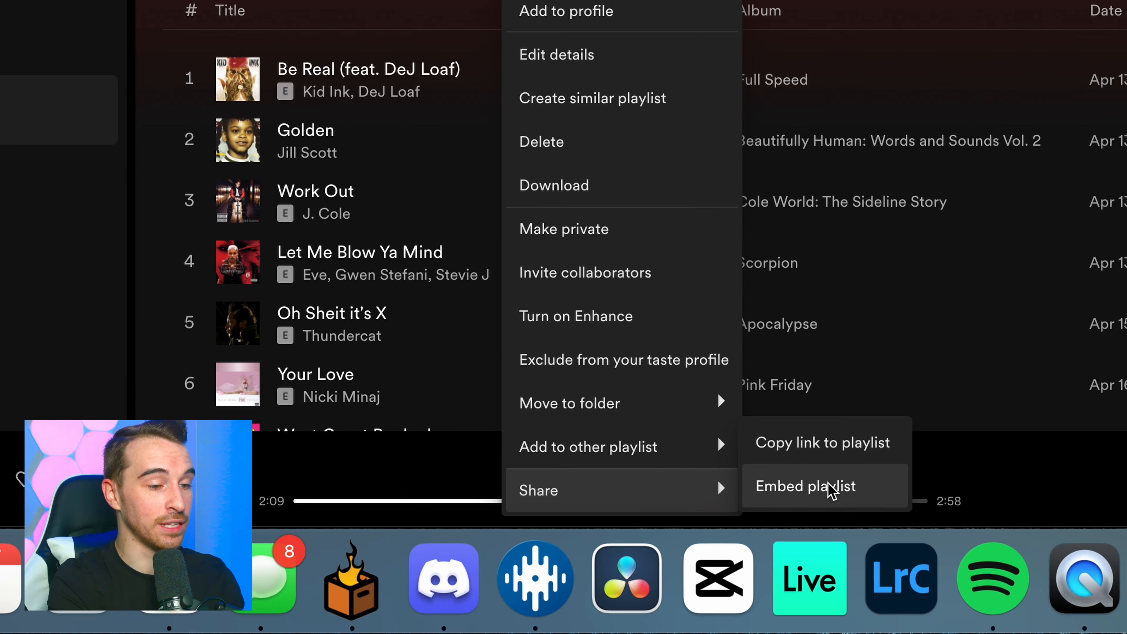
{"action": "left_click", "coordinate": [805, 486]}
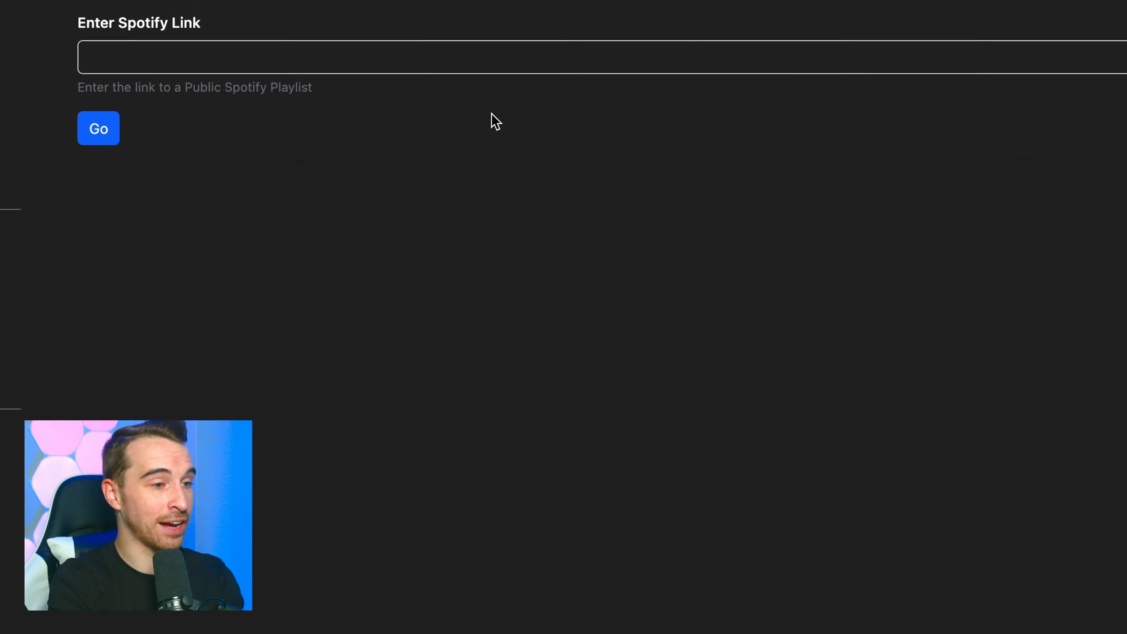
Step: Import the My Shazam Tracks Spotify link so Crate Hackers matches tracks like Be Real to local files
{"action": "type", "text": "https://open.spotify.com/playlist/48AYX1lhsMjOCOOBsFTQqO?si=5695859409594319"}
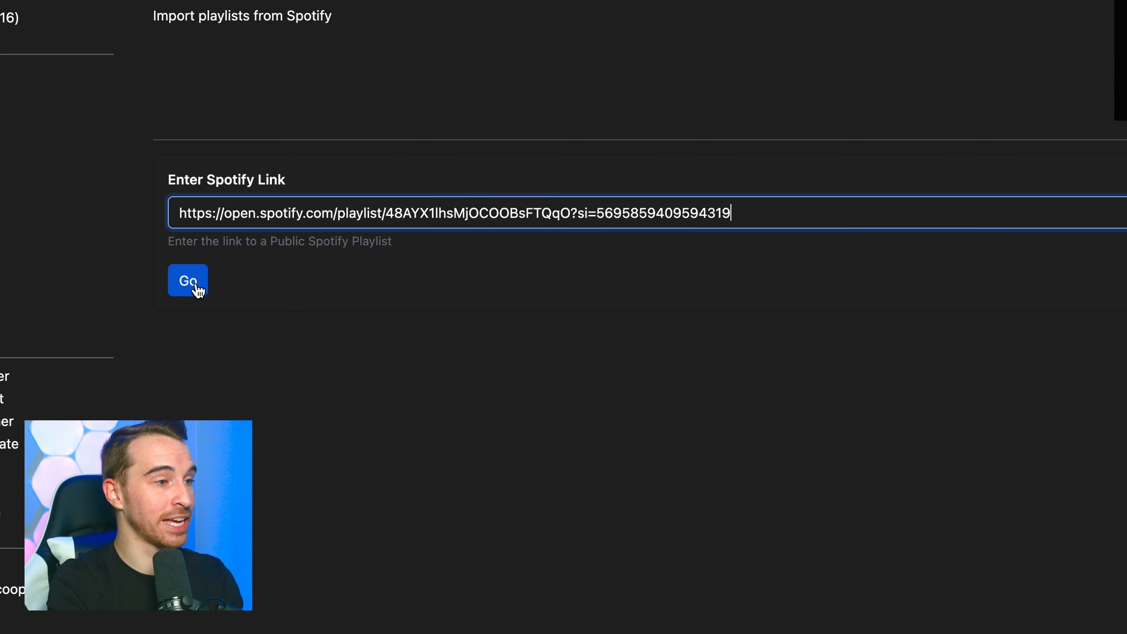
{"action": "left_click", "coordinate": [188, 280]}
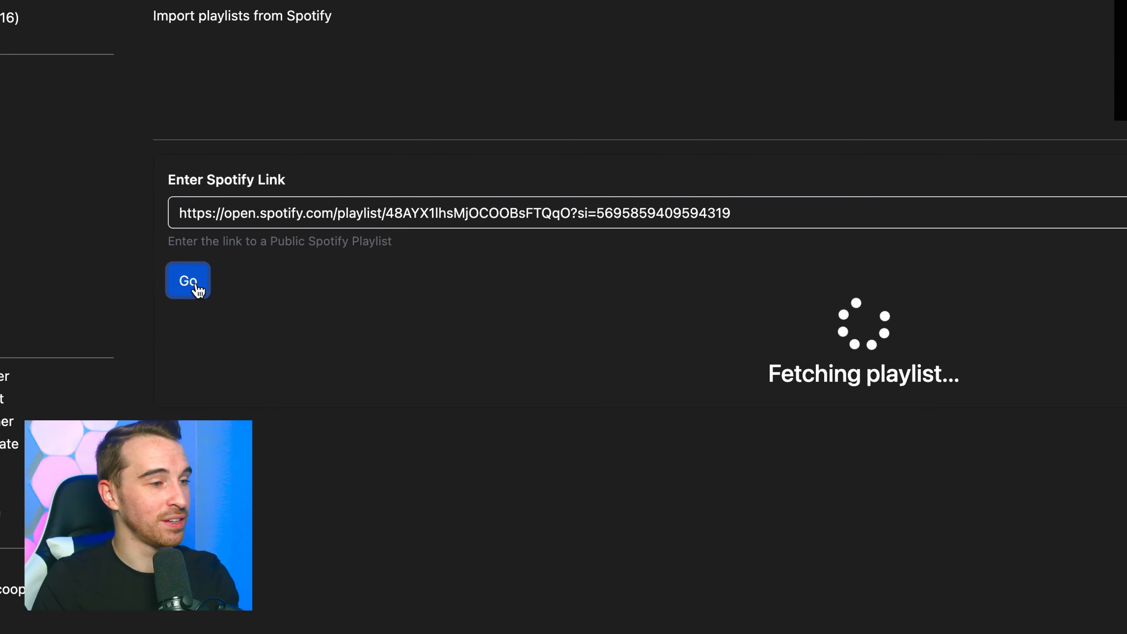
{"action": "left_click", "coordinate": [188, 281]}
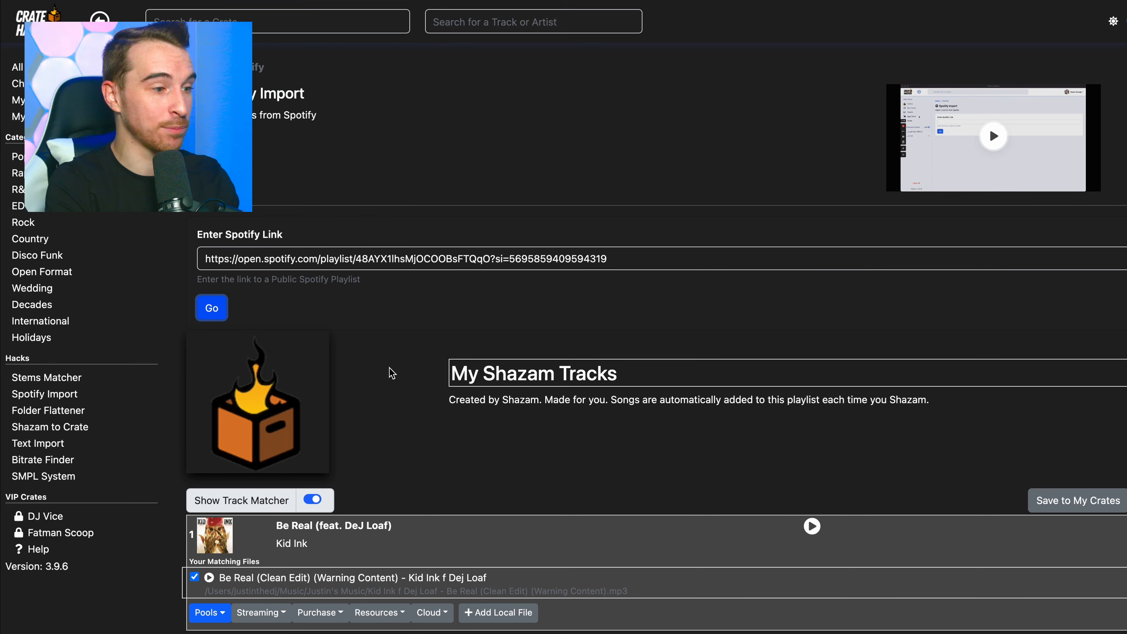
{"action": "scroll", "scroll_direction": "down", "scroll_amount": 3}
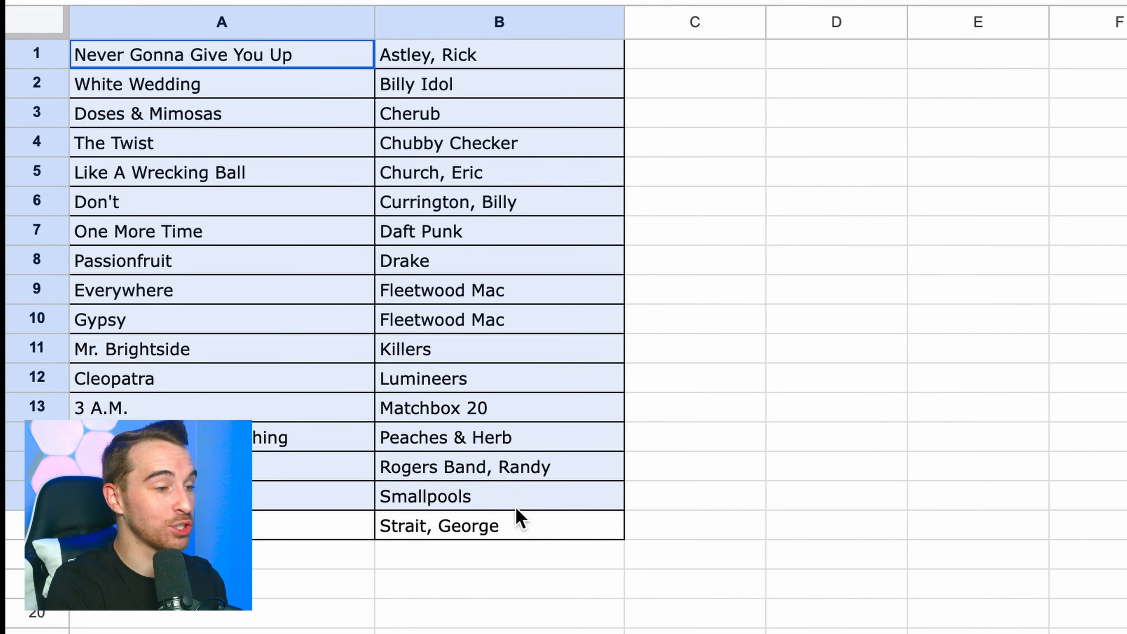
Step: Copy the wedding song titles and artists from columns A and B of the sheet
{"action": "left_click", "coordinate": [499, 525]}
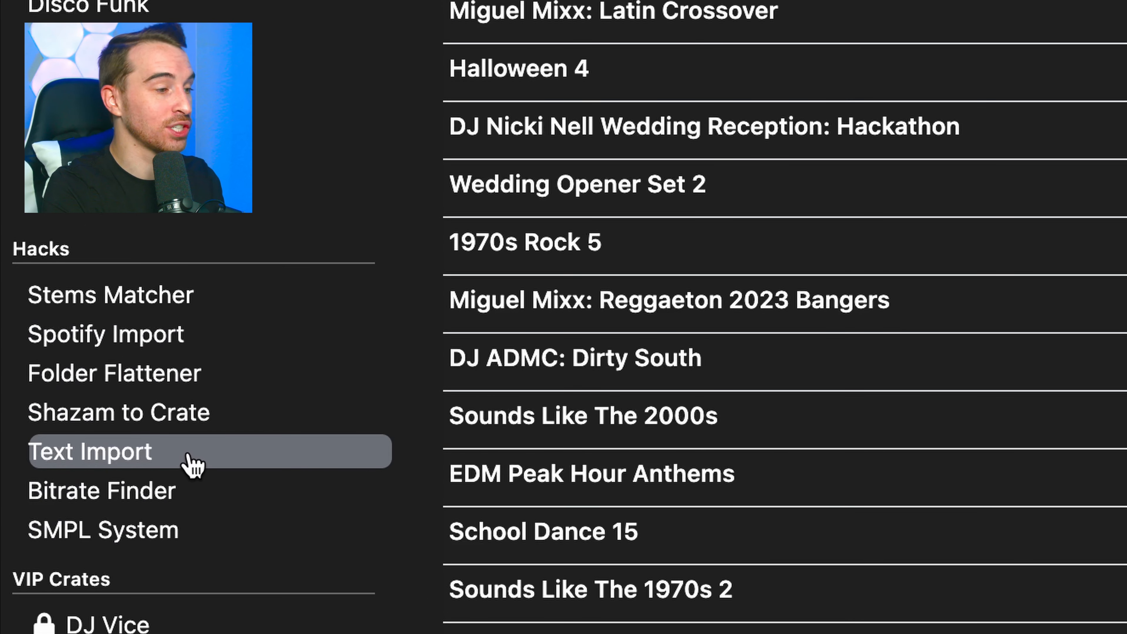
Step: Generate a 'wedding crate' in Text Import from the pasted wedding song list
{"action": "left_click", "coordinate": [90, 451]}
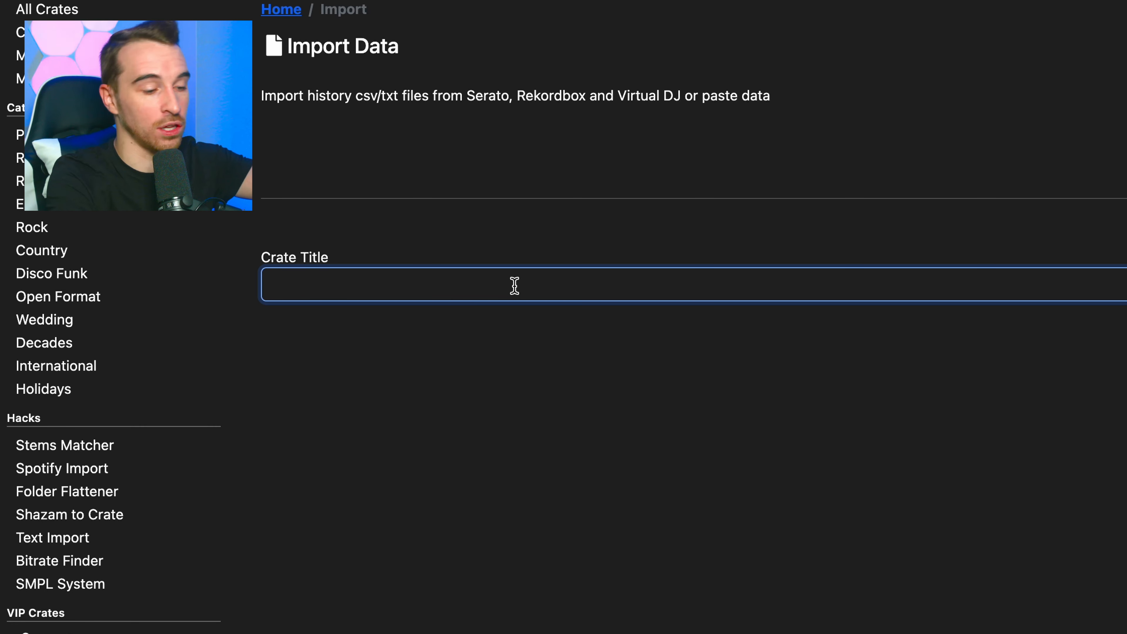
{"action": "type", "text": "wedding cra"}
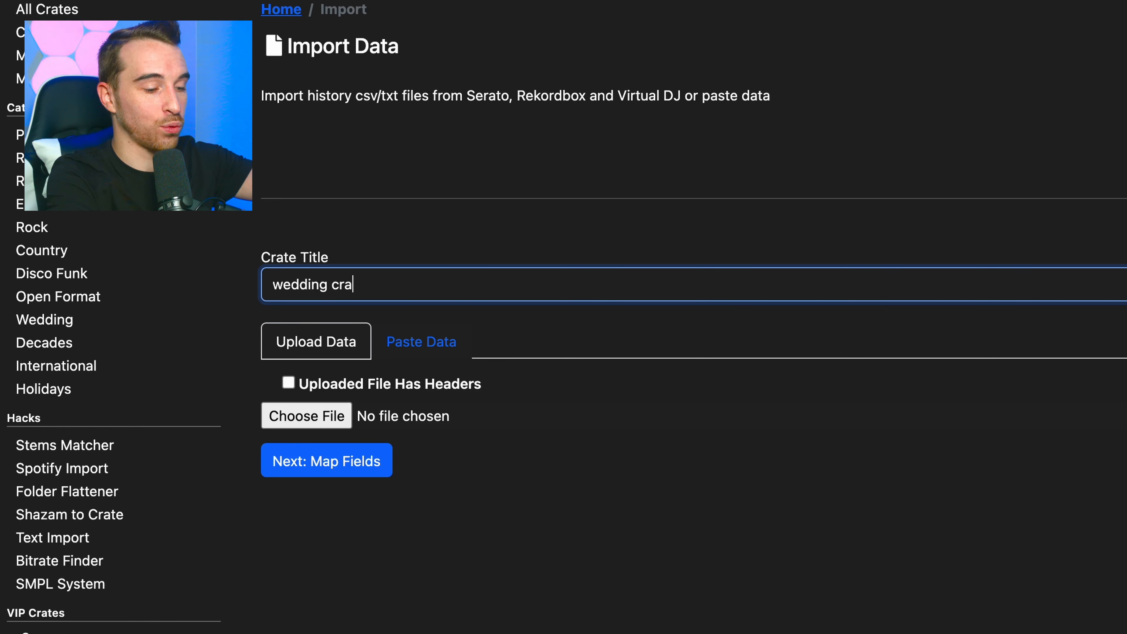
{"action": "type", "text": "te"}
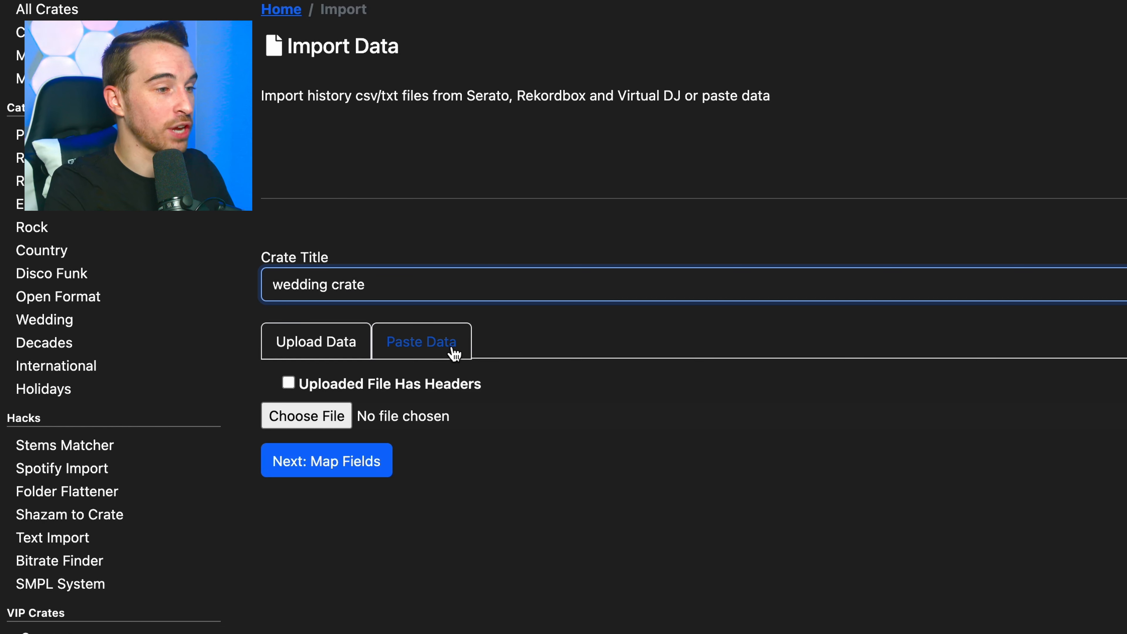
{"action": "left_click", "coordinate": [422, 342]}
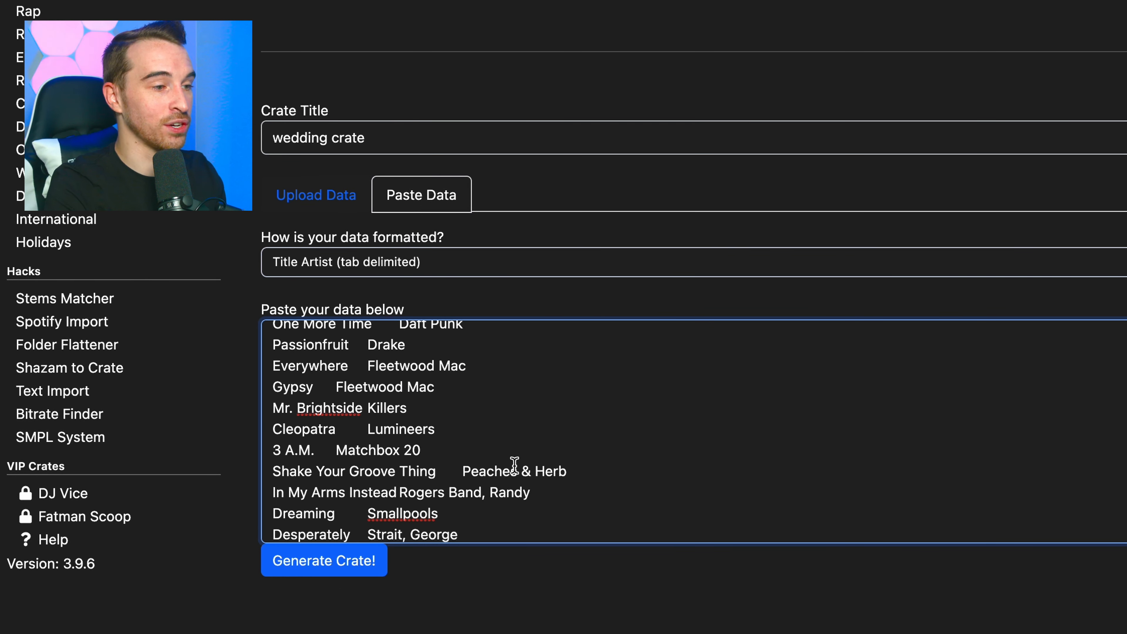
{"action": "left_click", "coordinate": [323, 560]}
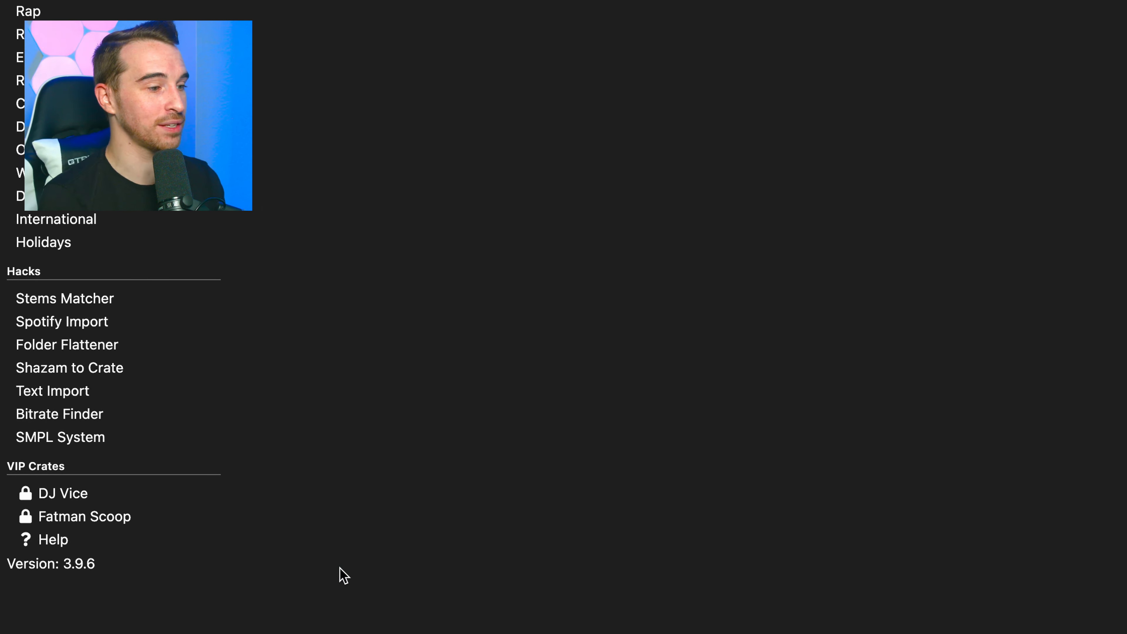
Step: Review the wedding crate's songs and their matched local files
{"action": "left_click", "coordinate": [52, 391]}
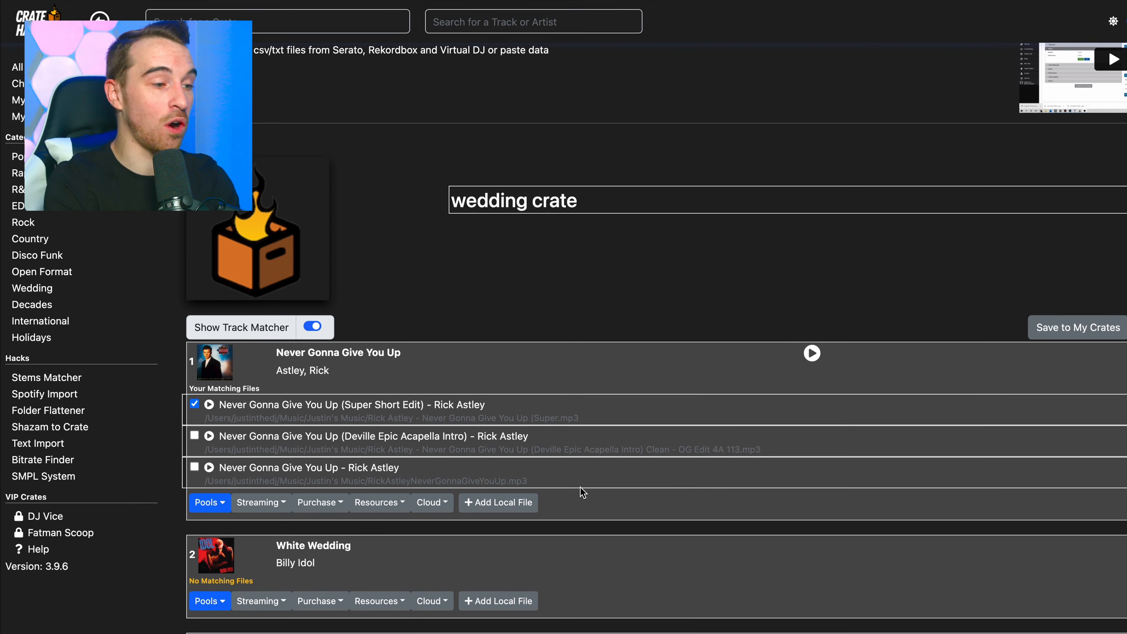
{"action": "scroll", "scroll_direction": "down", "scroll_amount": 3}
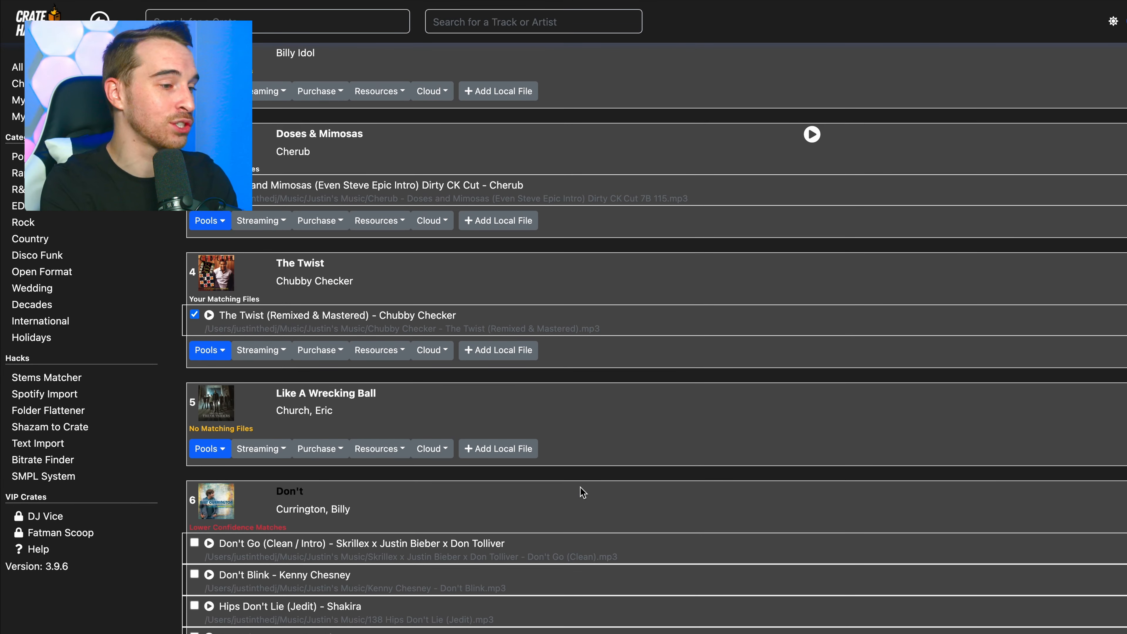
{"action": "scroll", "scroll_direction": "down", "scroll_amount": 3}
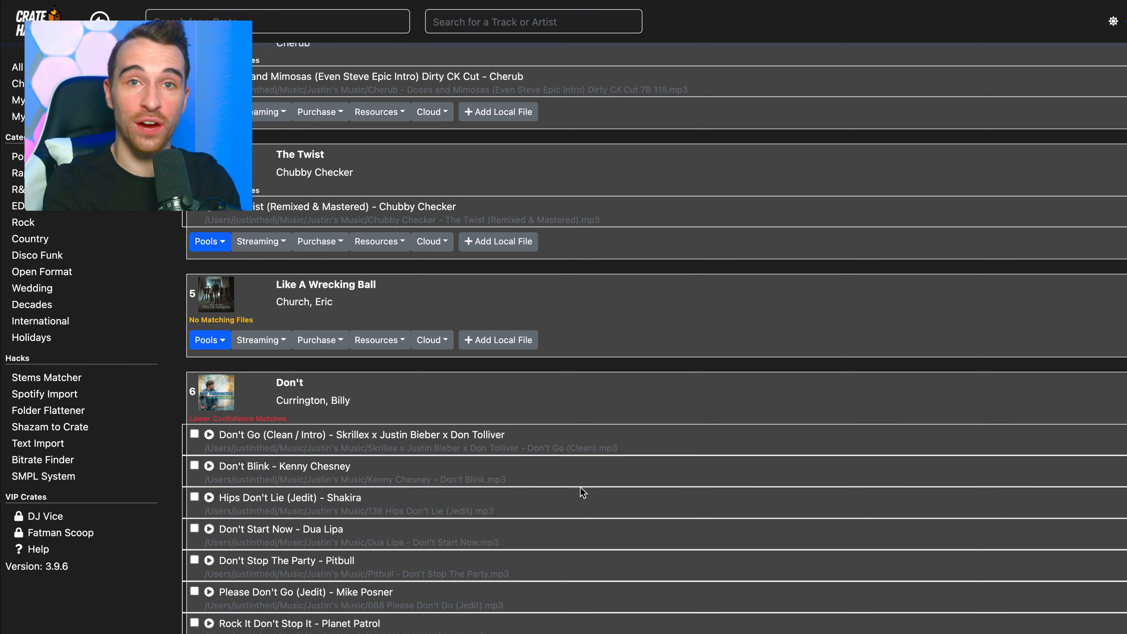
{"action": "left_click", "coordinate": [33, 288]}
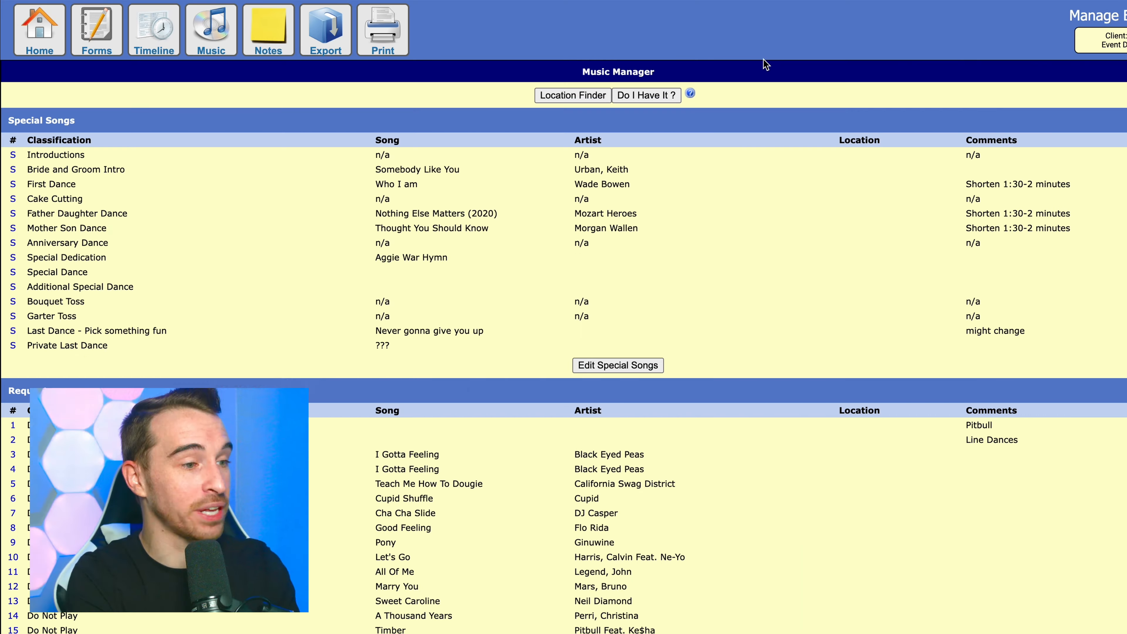
Step: Select and copy the event's requested songs from row 28 through the final request
{"action": "scroll", "scroll_direction": "down", "scroll_amount": 3}
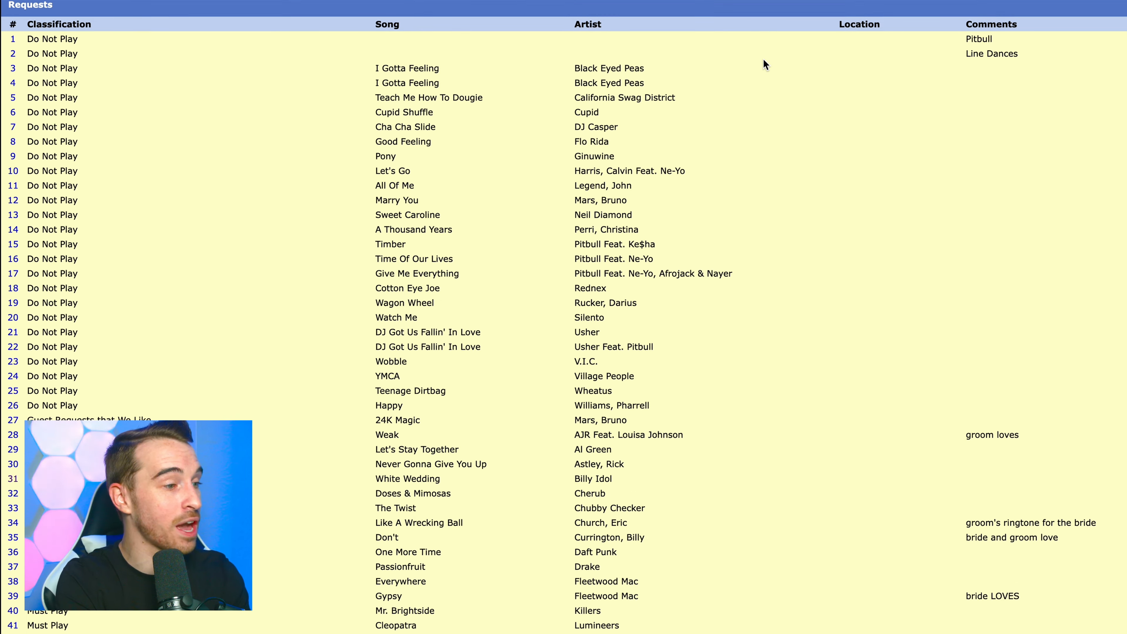
{"action": "scroll", "scroll_direction": "down", "scroll_amount": 3}
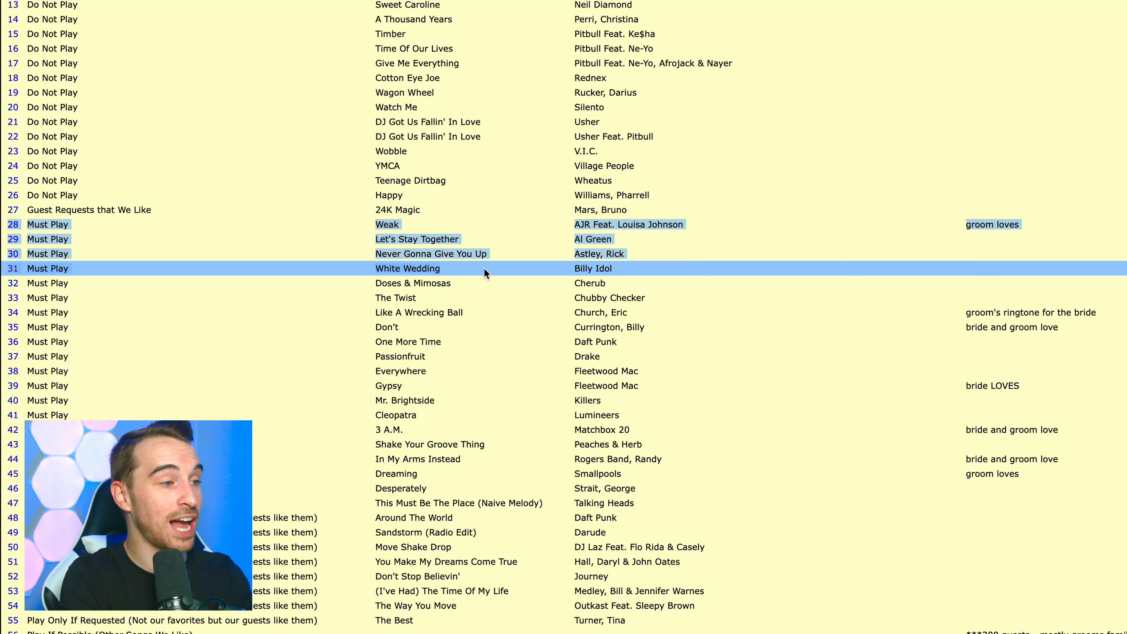
{"action": "scroll", "scroll_direction": "down", "scroll_amount": 3}
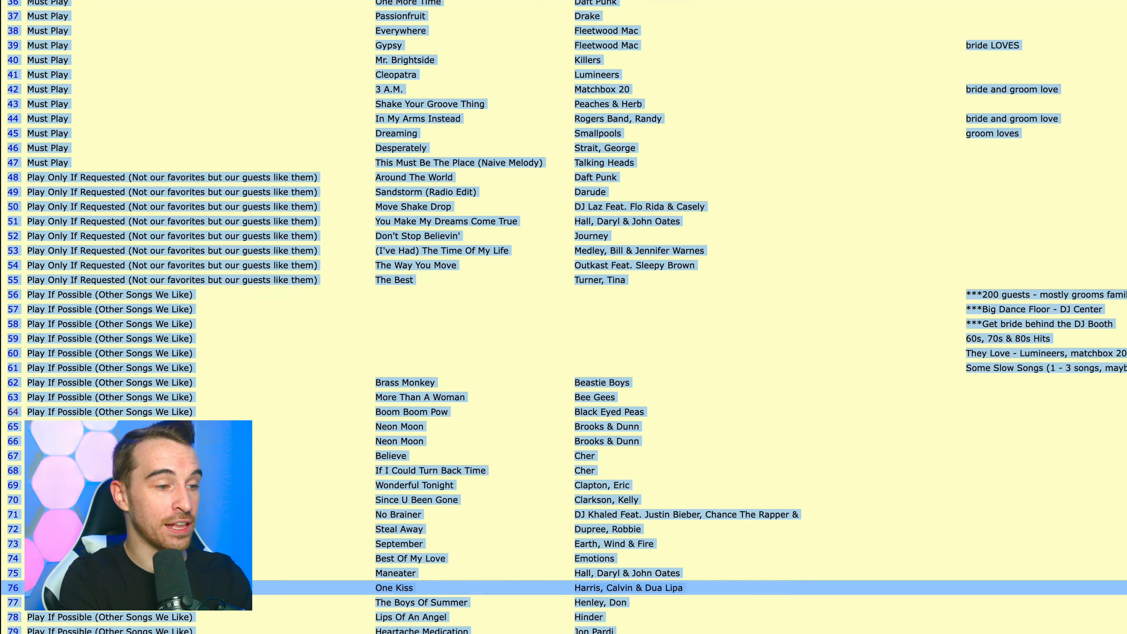
{"action": "scroll", "scroll_direction": "down", "scroll_amount": 3}
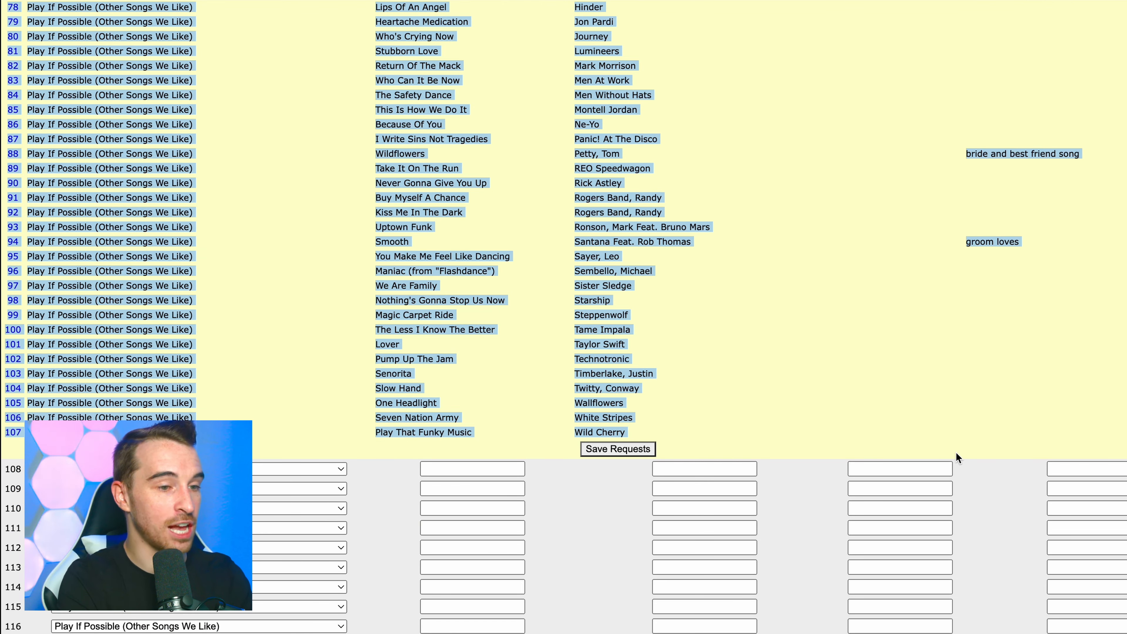
{"action": "left_click", "coordinate": [323, 18]}
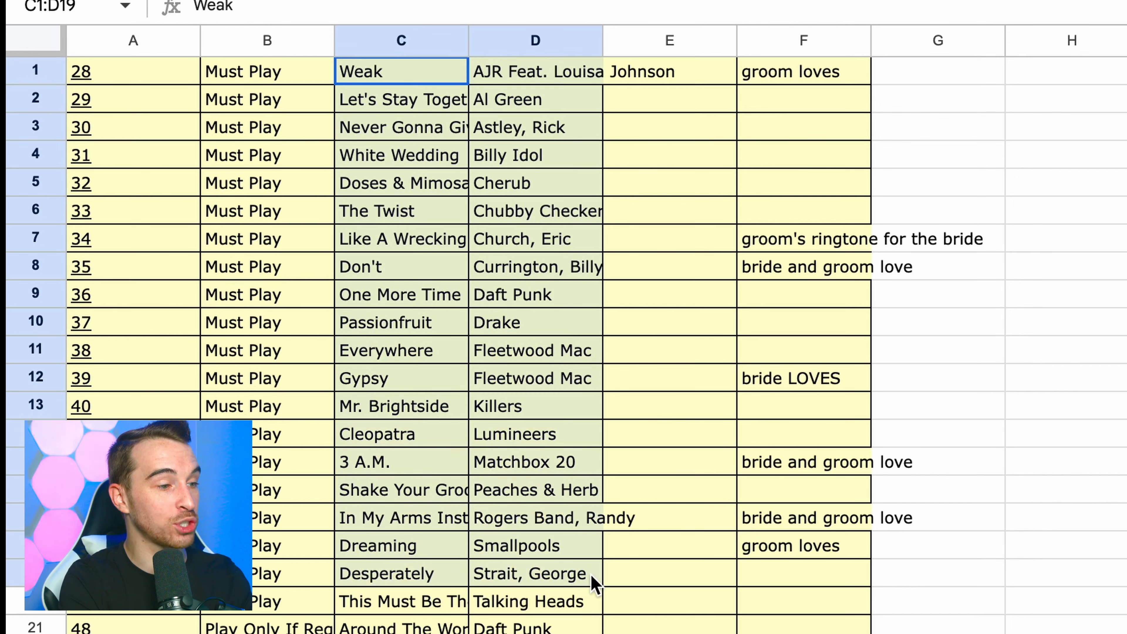
Step: Copy the Song and Artist cells of the Must Play rows from the pasted request list
{"action": "scroll", "scroll_direction": "down", "scroll_amount": 3}
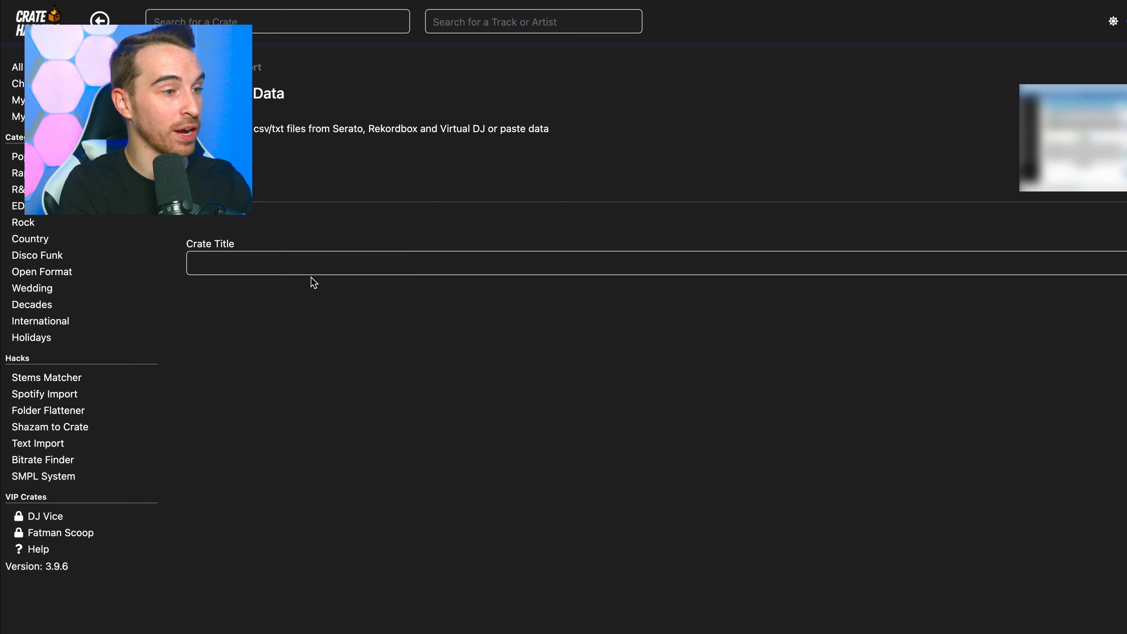
Step: Generate a 'new create' crate from the pasted Must Play requests and show its export formats
{"action": "type", "text": "new create"}
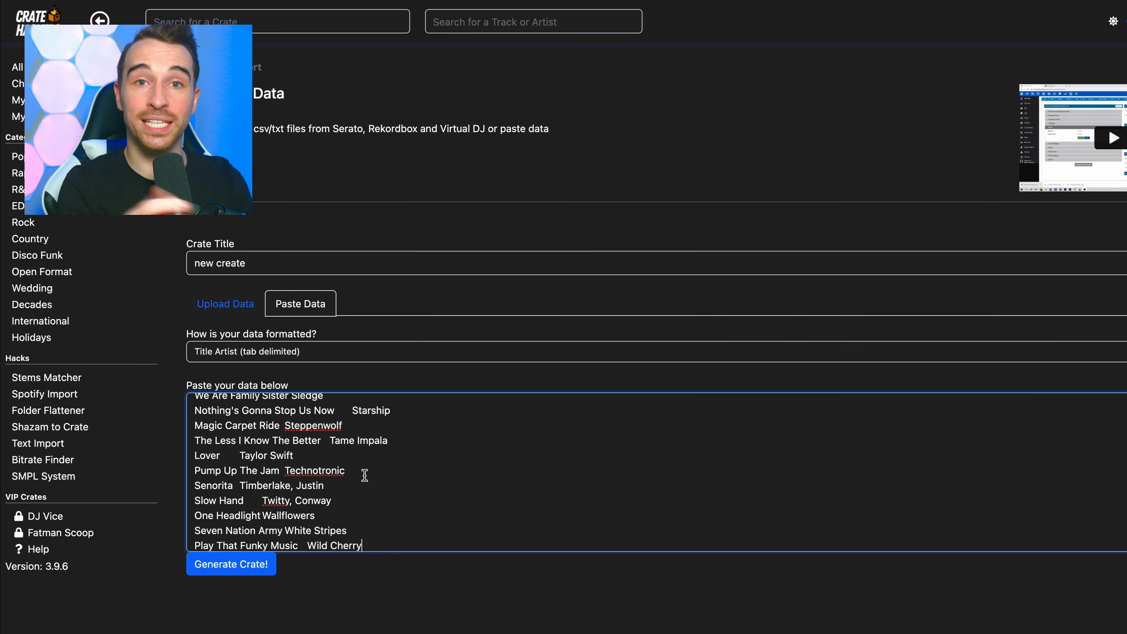
{"action": "left_click", "coordinate": [231, 563]}
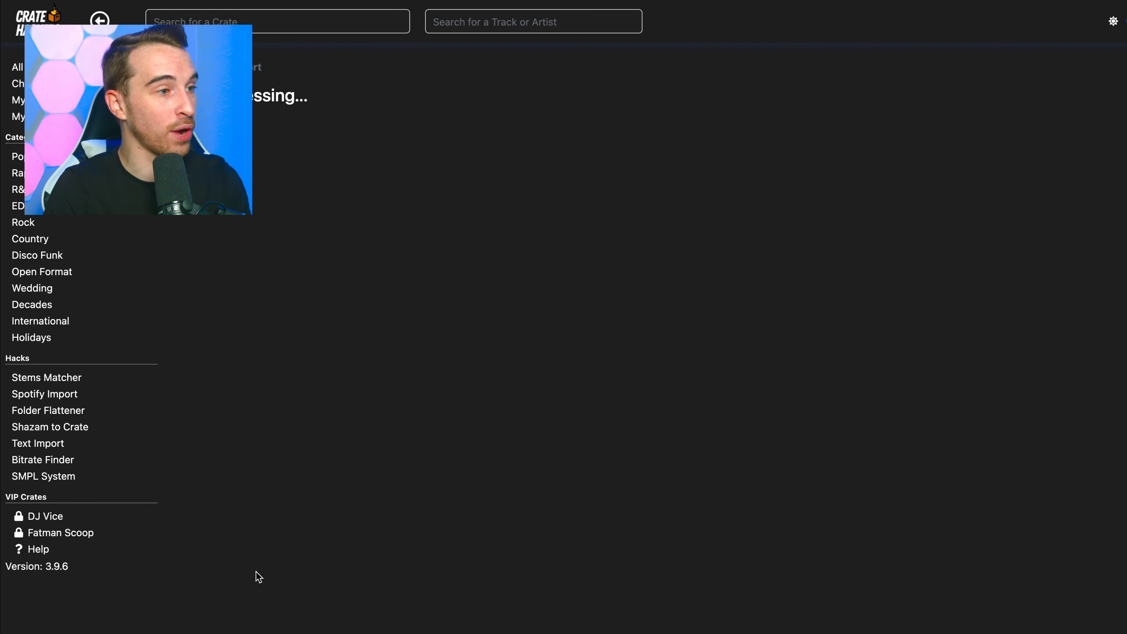
{"action": "left_click", "coordinate": [999, 240]}
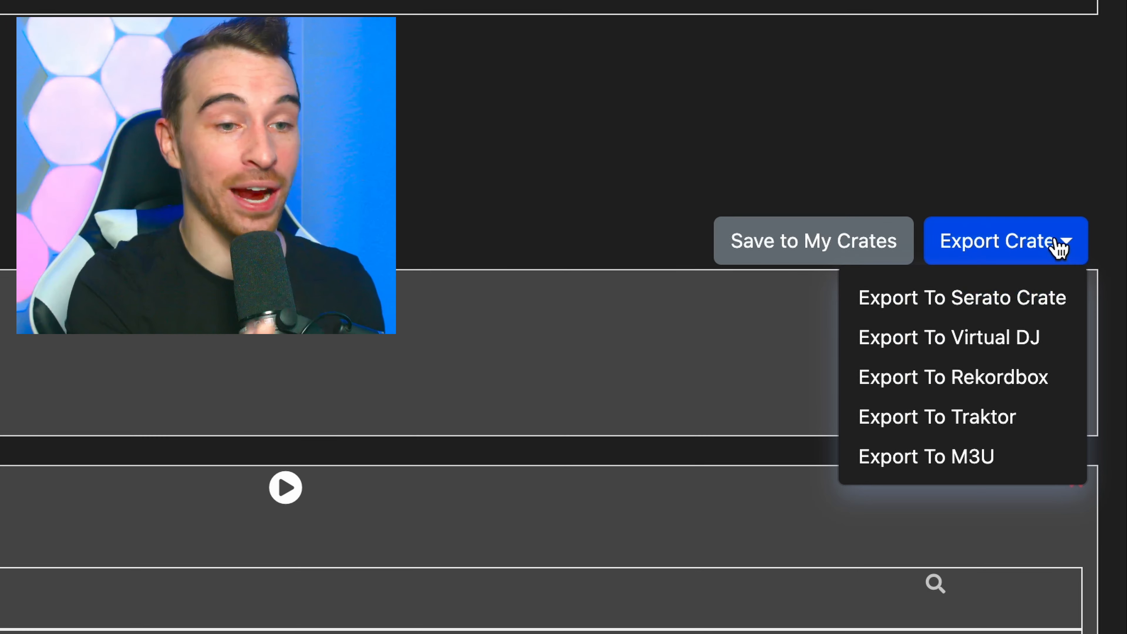